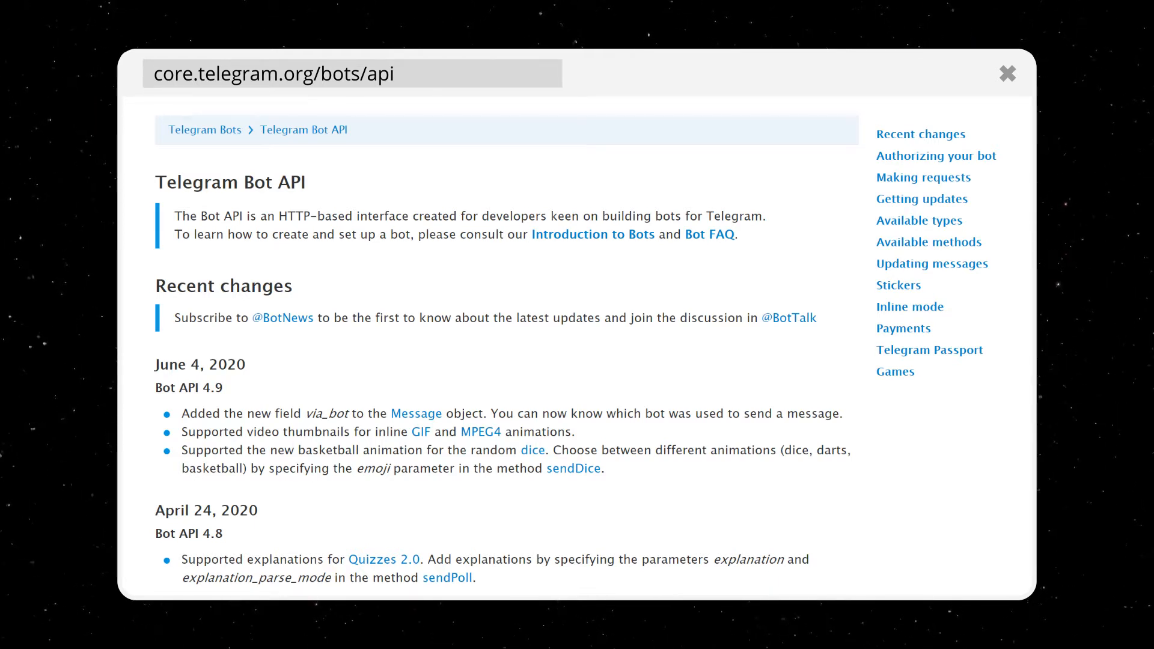
- Jump to the Available methods section and browse the listed Bot API methods
{"action": "left_click", "coordinate": [928, 242]}
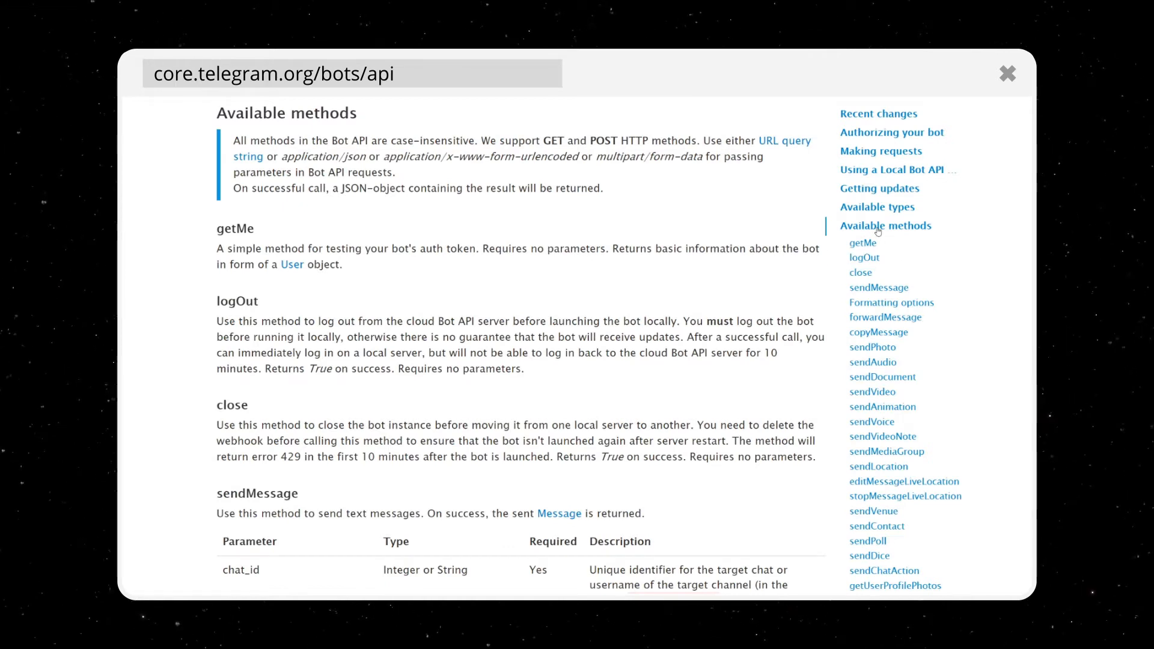
{"action": "scroll", "scroll_direction": "down", "scroll_amount": 3}
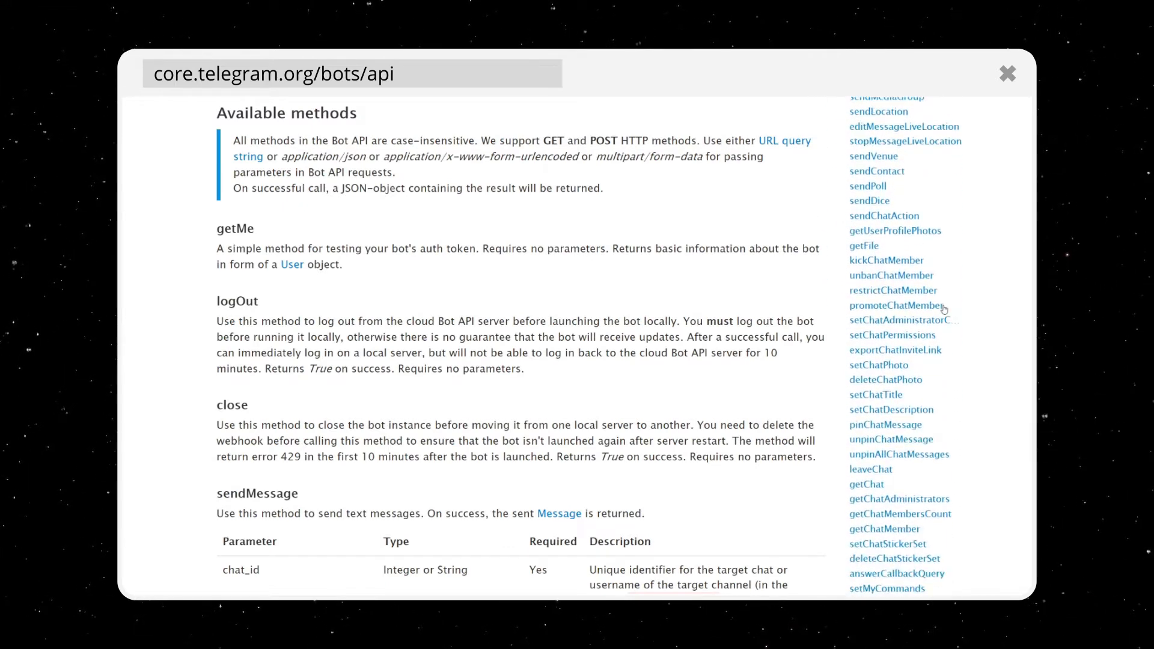
{"action": "scroll", "scroll_direction": "down", "scroll_amount": 3}
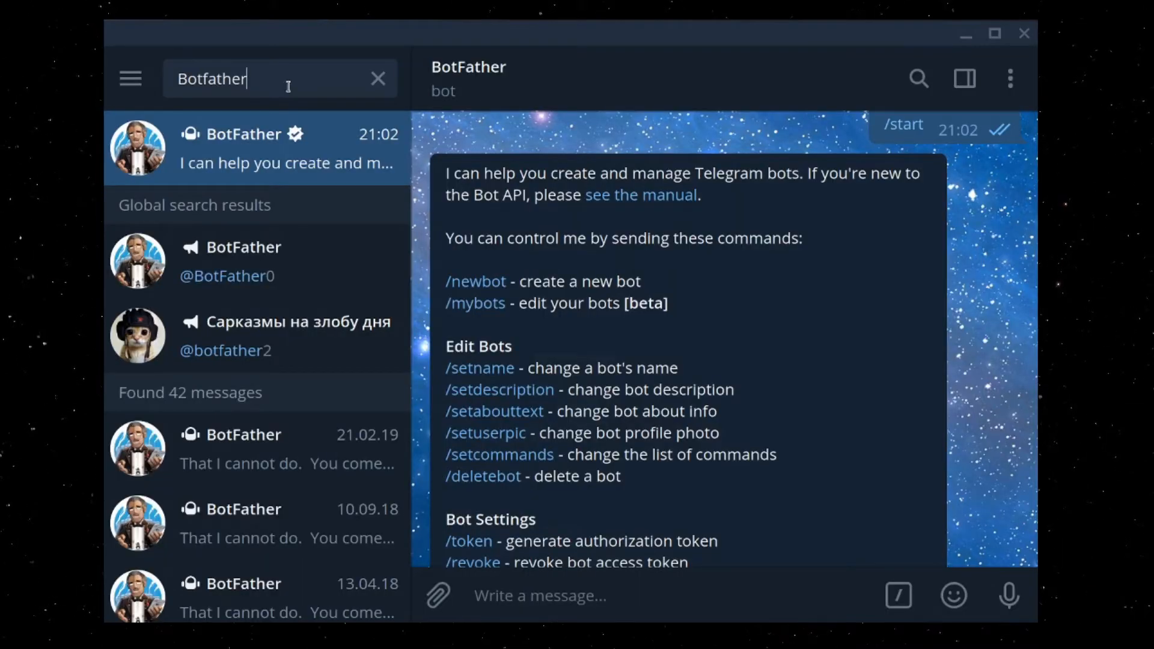
{"action": "mouse_move", "coordinate": [475, 290]}
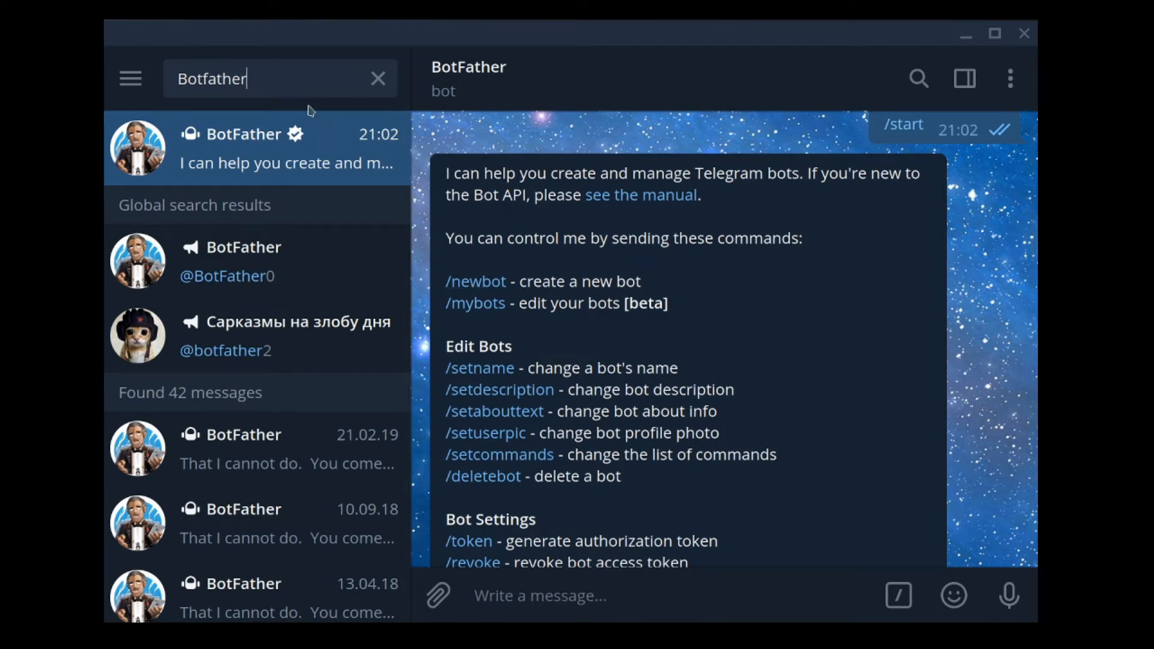
{"action": "mouse_move", "coordinate": [538, 198]}
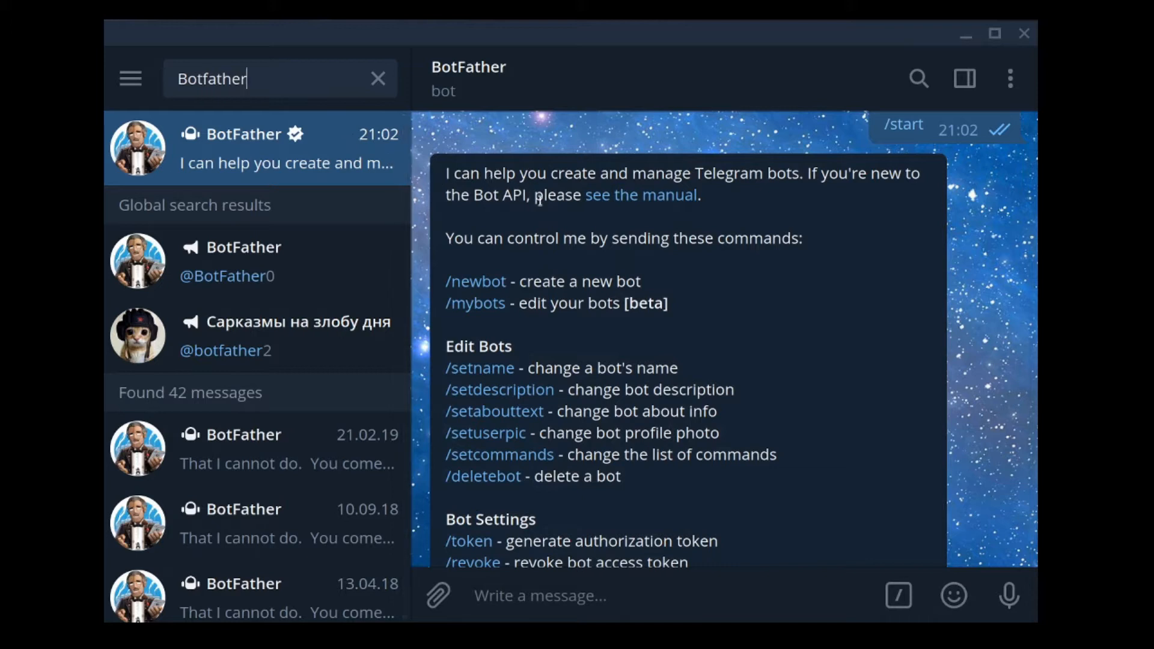
{"action": "mouse_move", "coordinate": [495, 253]}
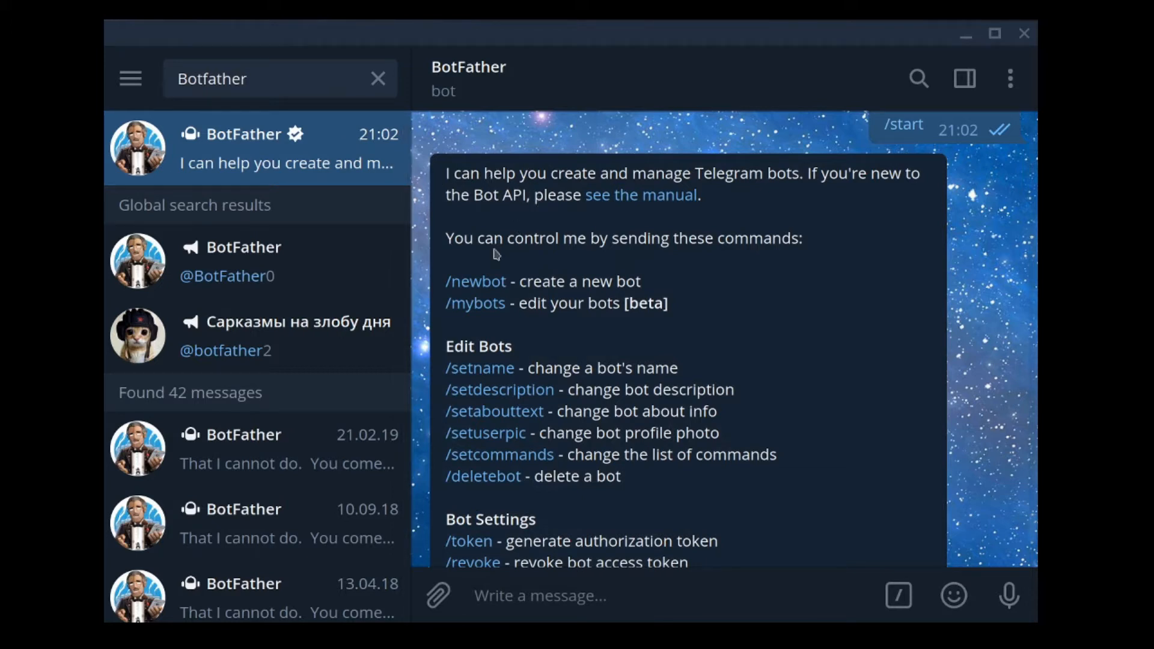
{"action": "mouse_move", "coordinate": [476, 287]}
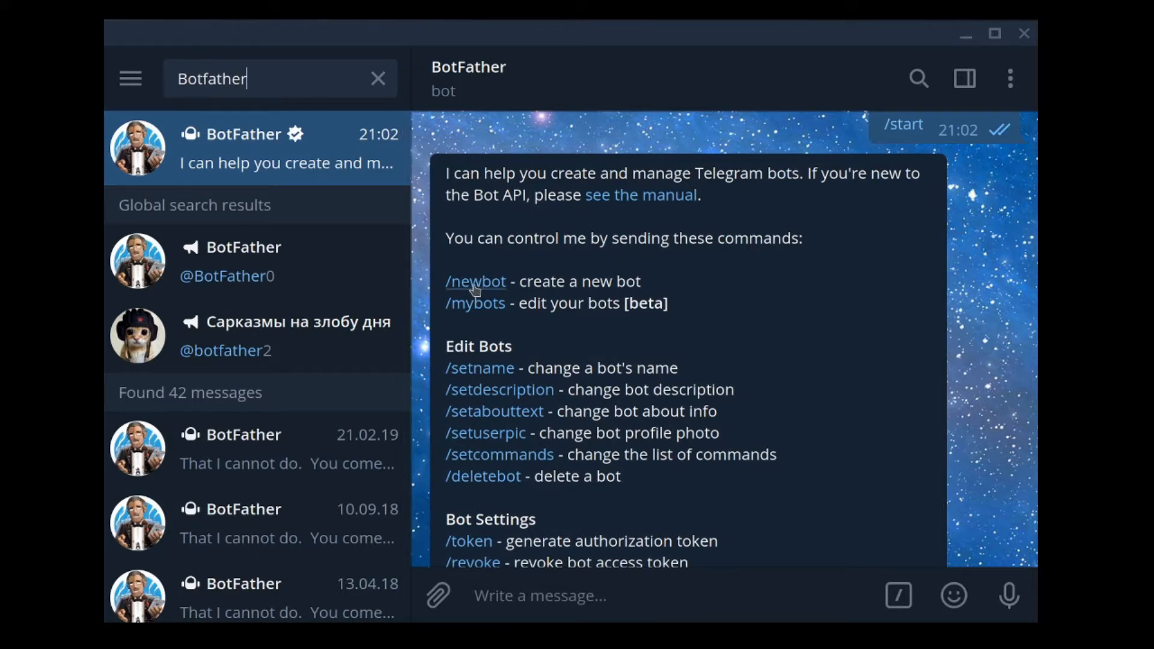
- Start /newbot in BotFather and send the username pi_echo_bot to get the token
{"action": "left_click", "coordinate": [475, 281]}
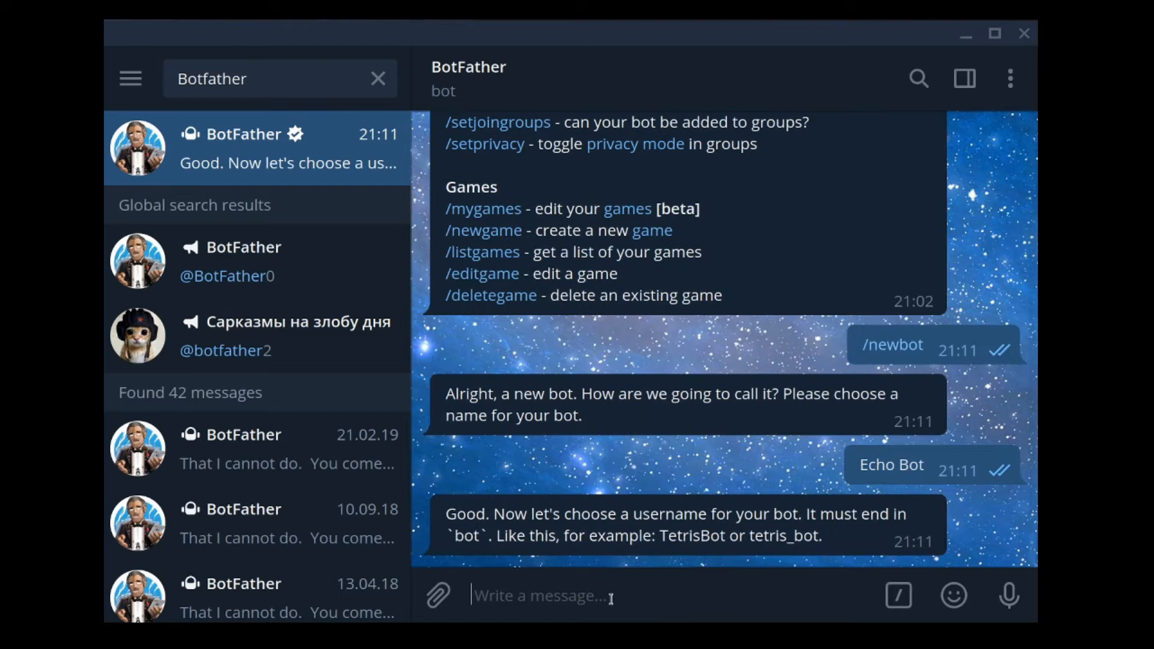
{"action": "type", "text": "pi_echo_bot"}
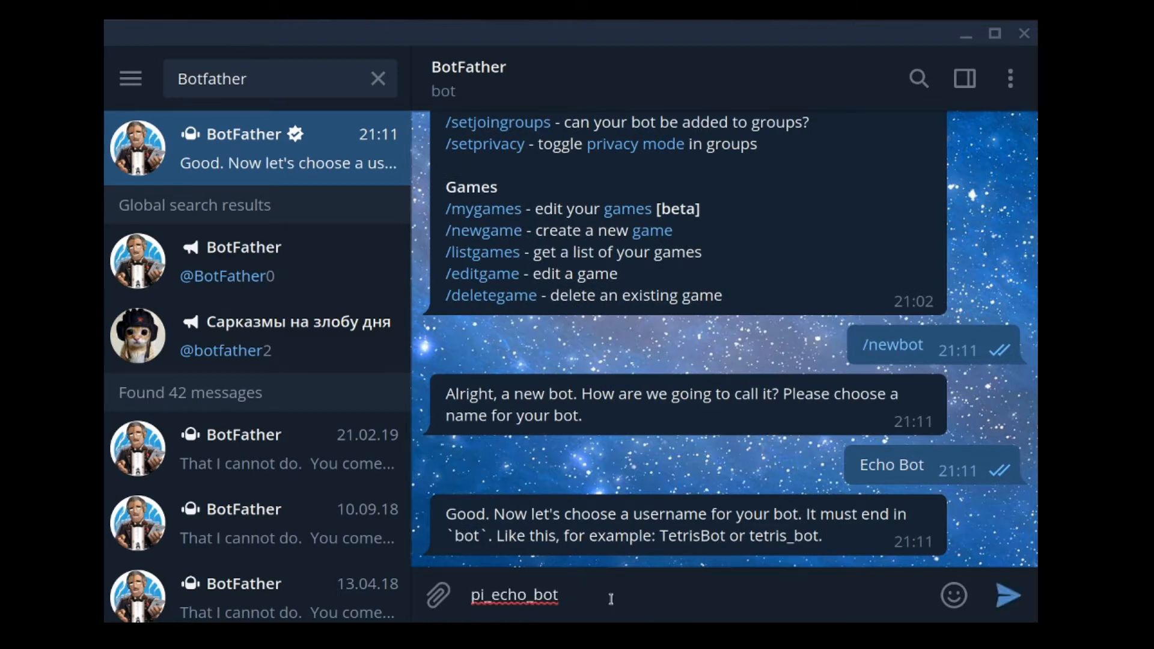
{"action": "key", "text": "Return"}
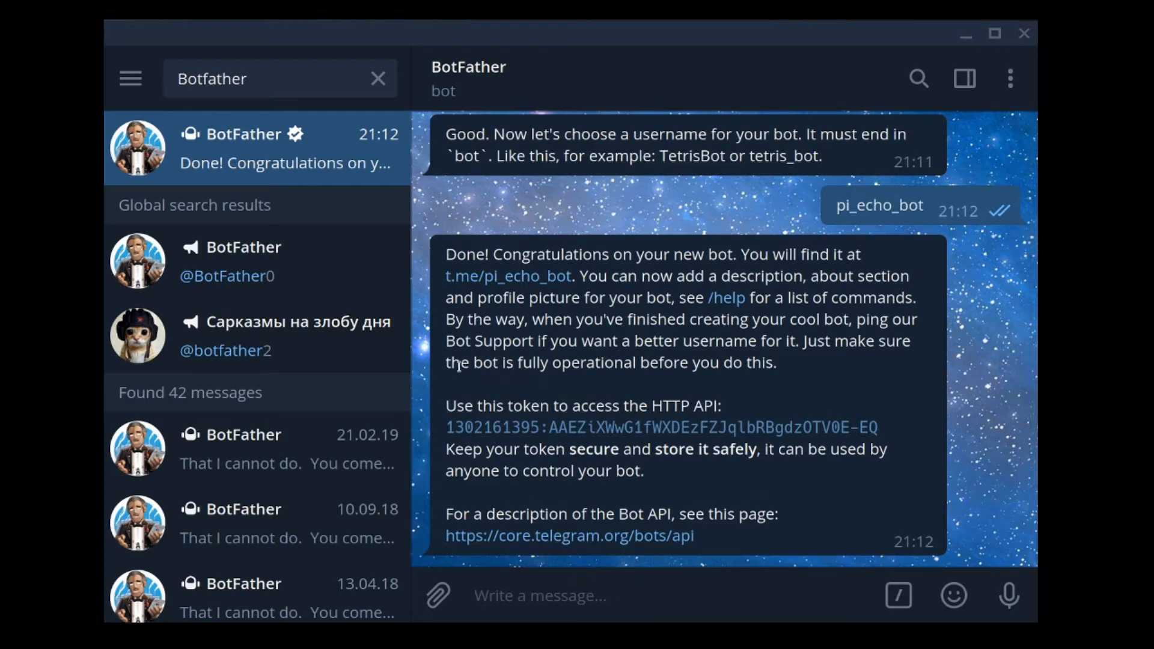
{"action": "mouse_move", "coordinate": [442, 438]}
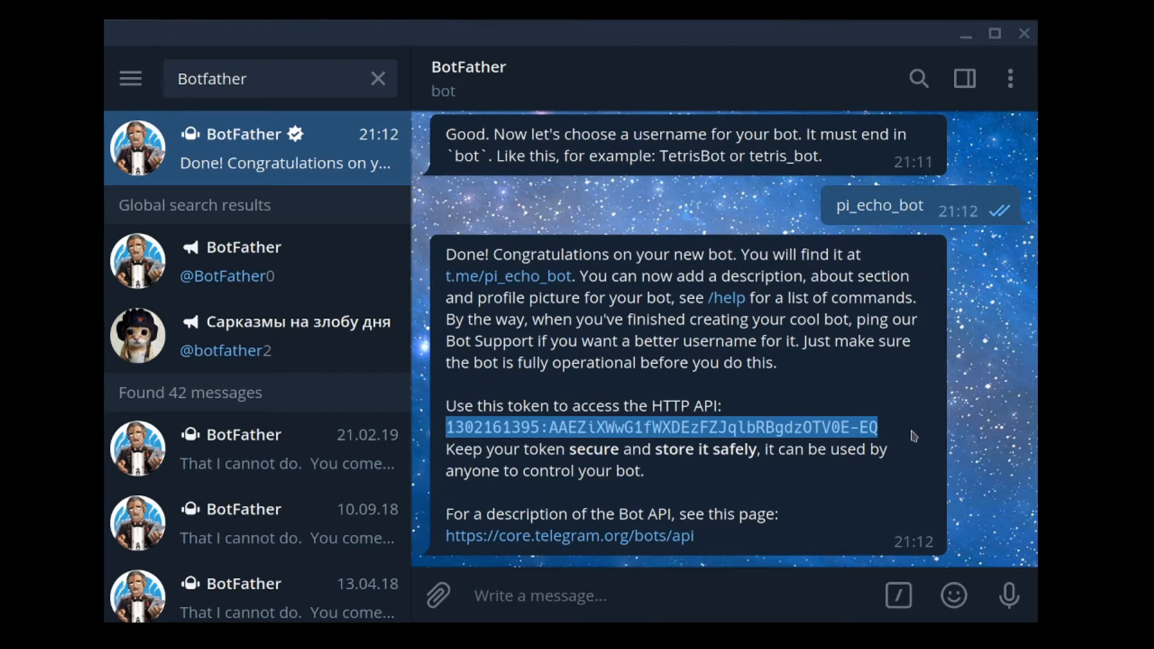
{"action": "mouse_move", "coordinate": [560, 576]}
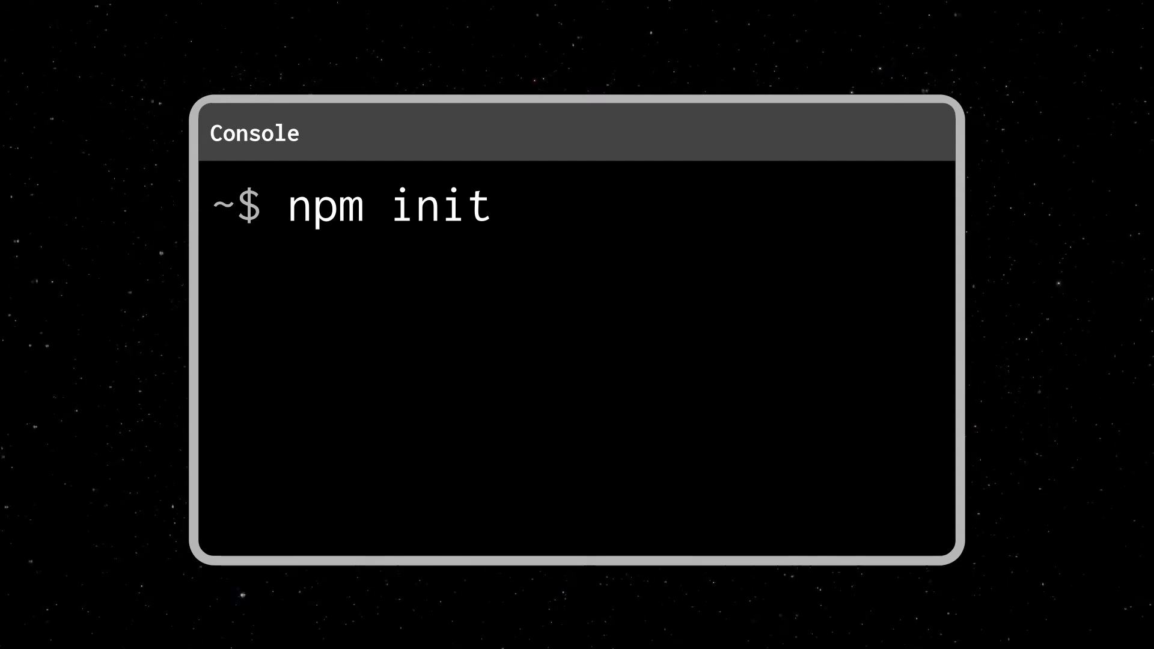
- Install express as a saved dependency with npm i --save express
{"action": "type", "text": "npm i --save express"}
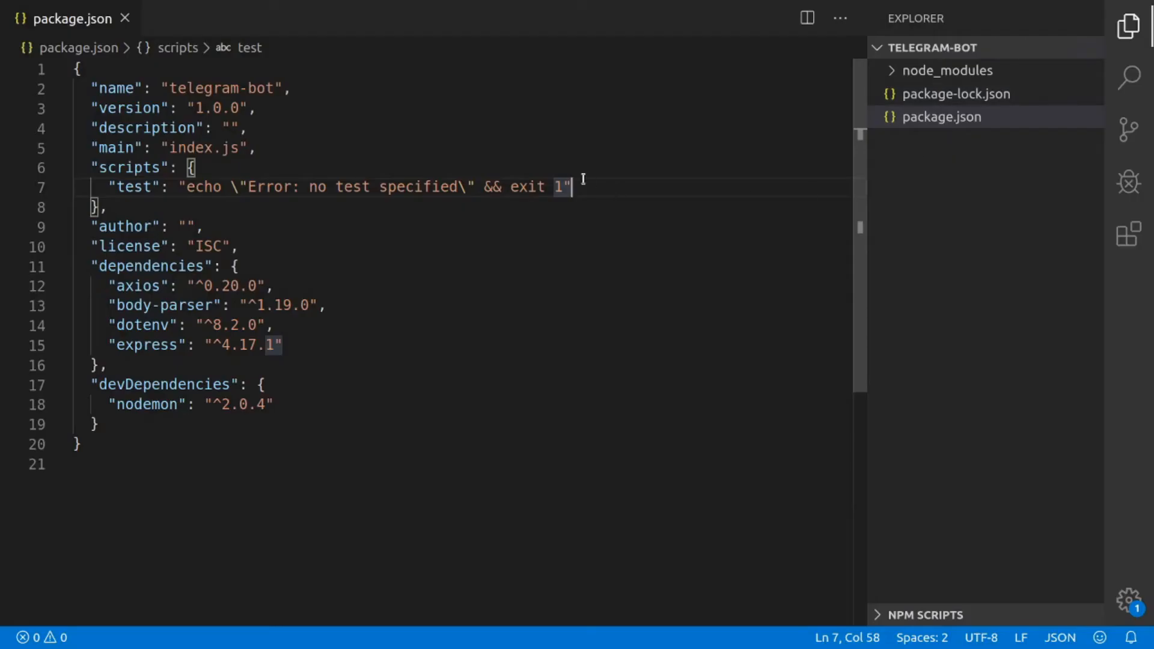
{"action": "mouse_move", "coordinate": [582, 186]}
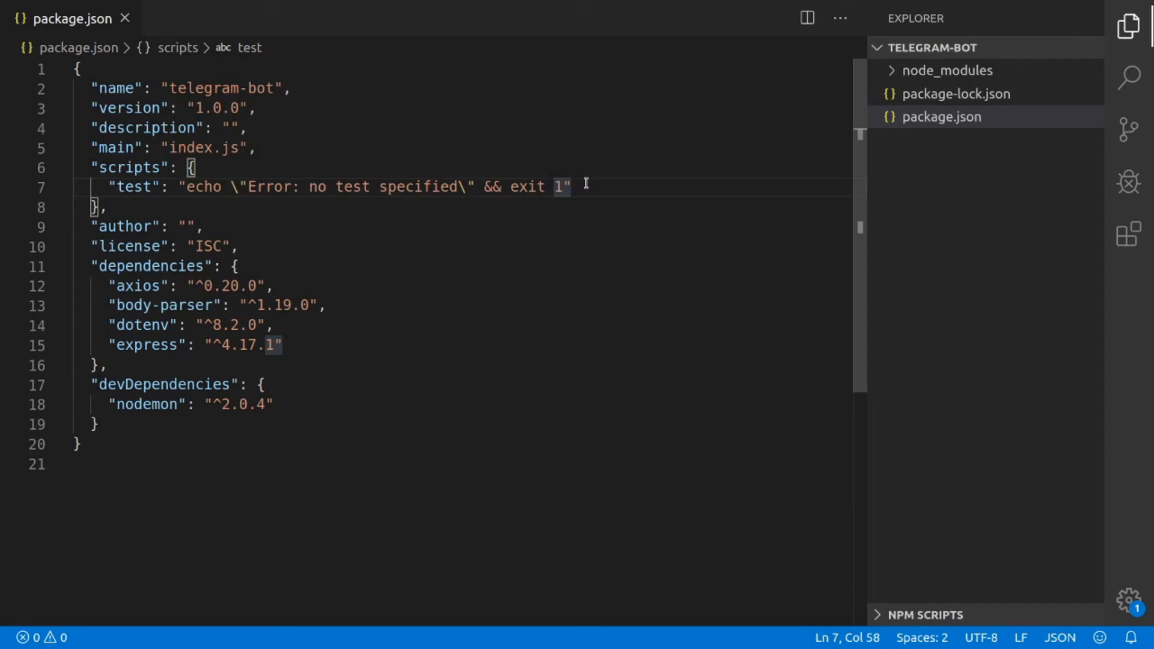
- Add "start": "node index.js" and "dev": "nodemon index.js" scripts and save package.json
{"action": "type", "text": ","}
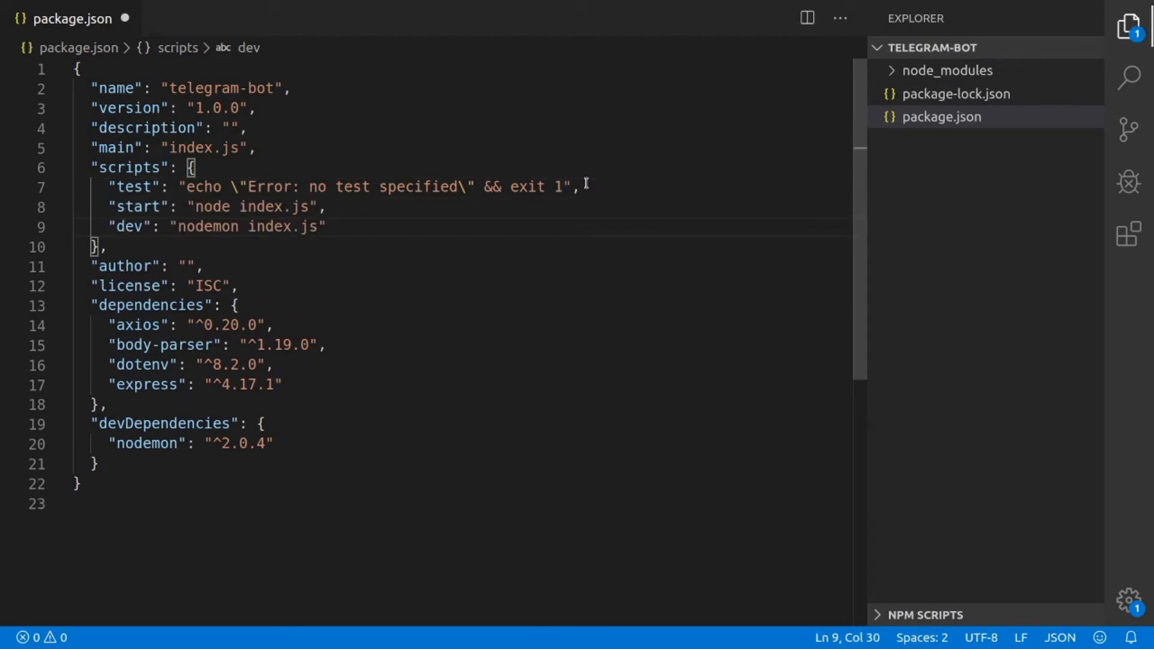
{"action": "key", "text": "ctrl+s"}
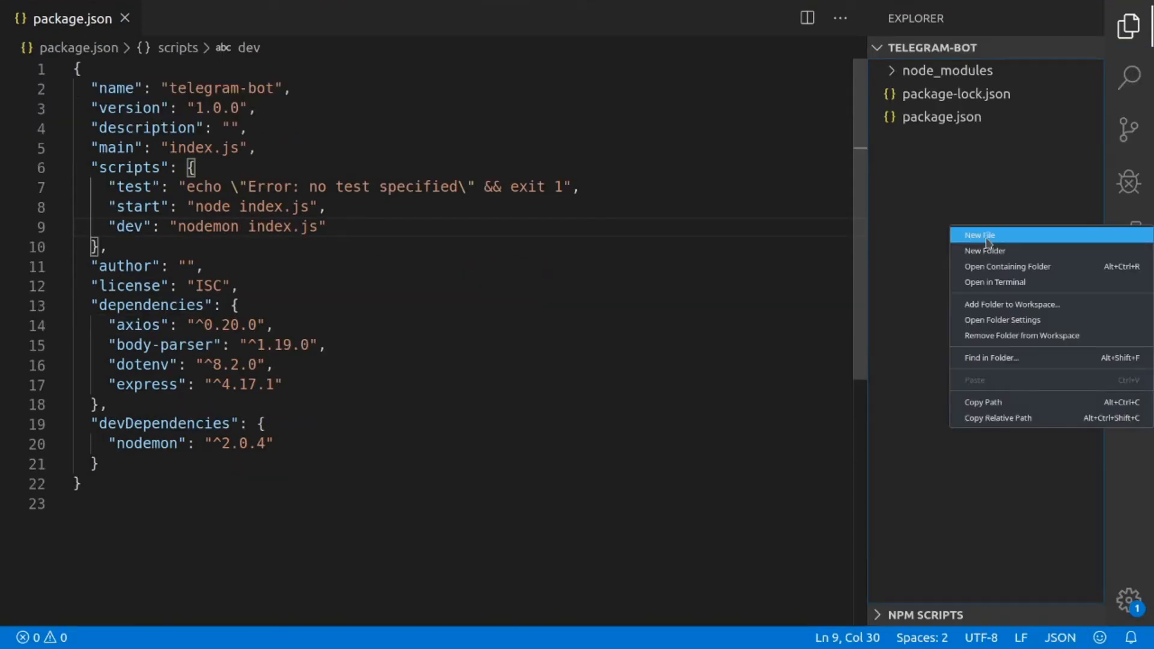
- Create a .env file holding TOKEN= followed by the bot's API token
{"action": "left_click", "coordinate": [979, 234]}
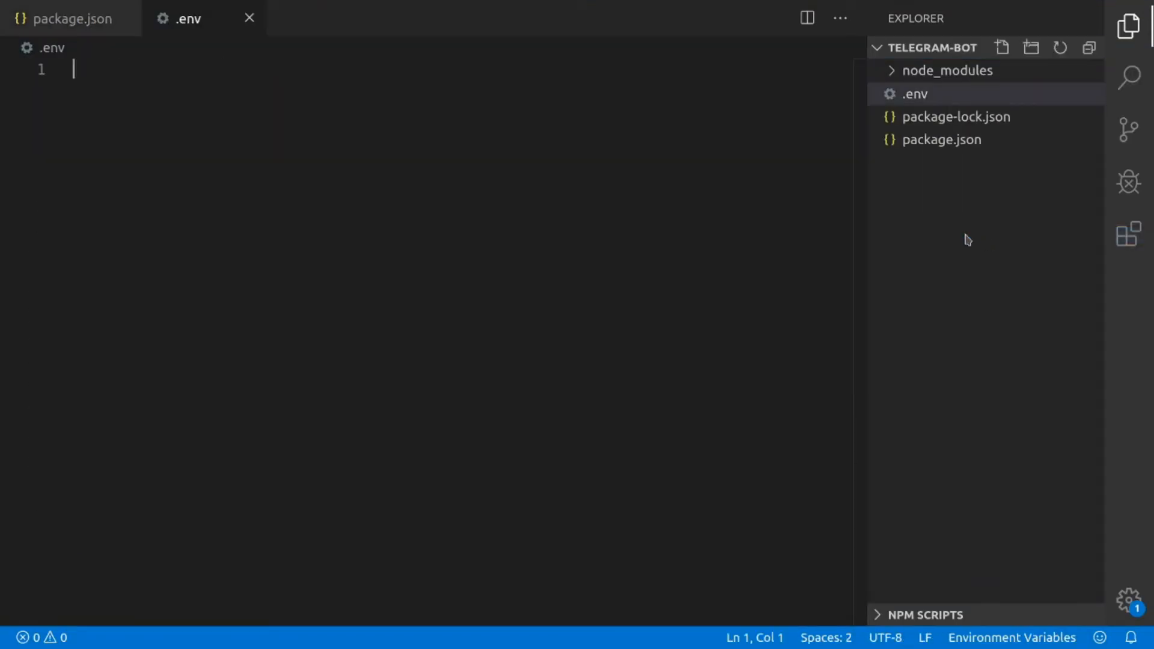
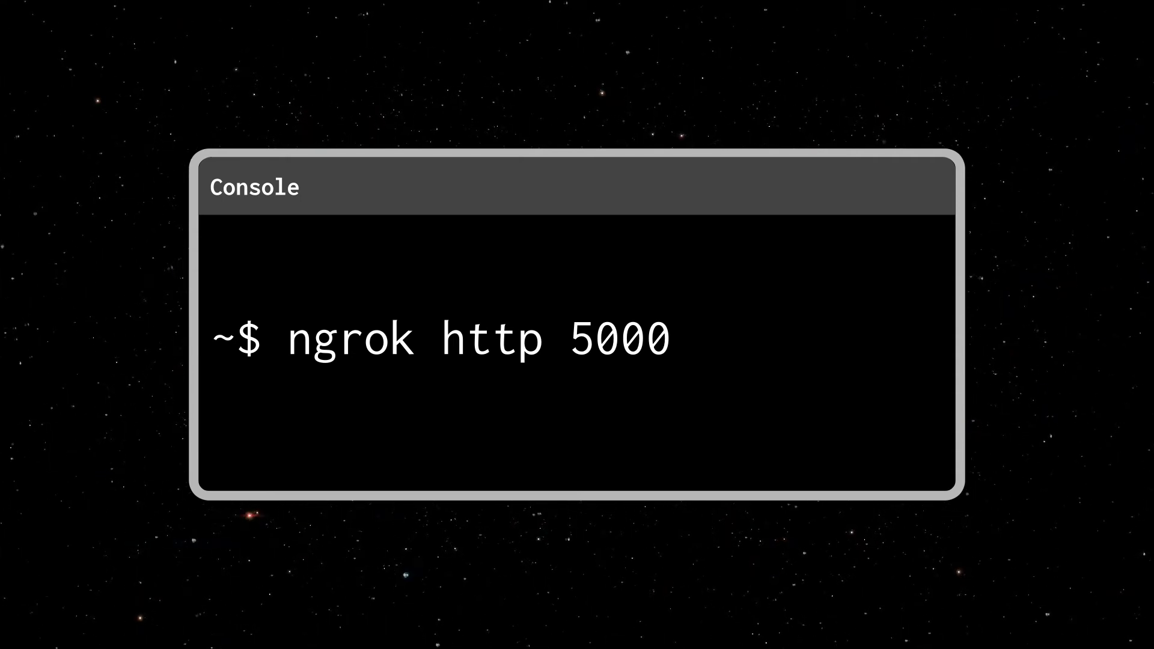
- Run ngrok http 5000 to tunnel local port 5000 to the internet
{"action": "key", "text": "Return"}
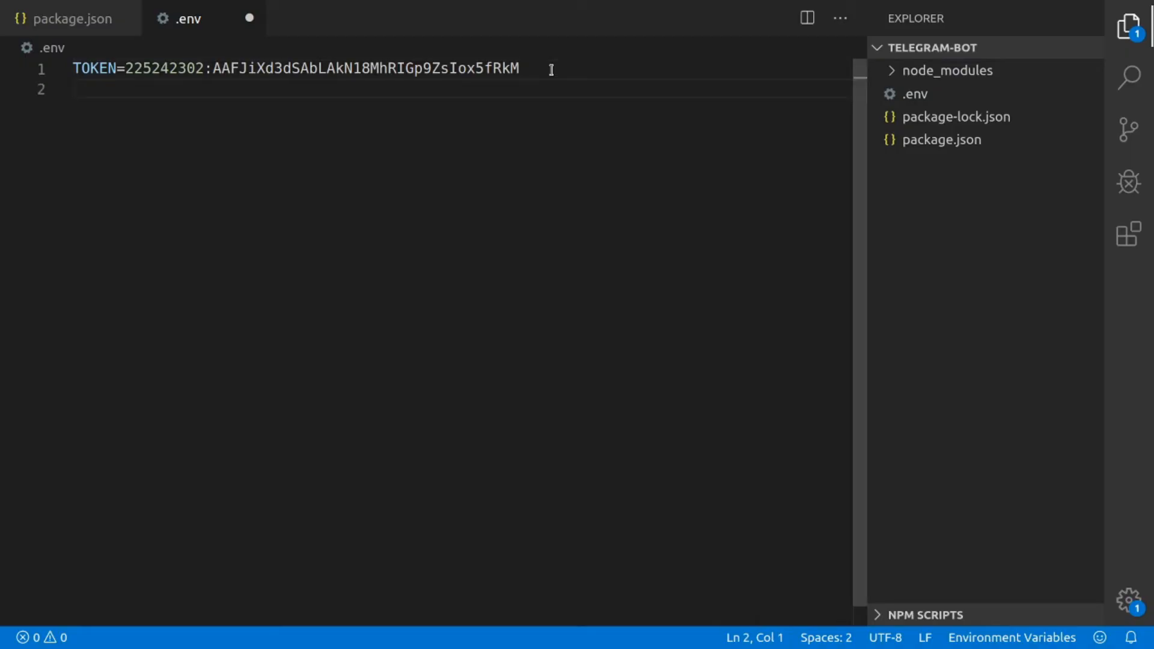
{"action": "type", "text": "SERVER_URL=https://3x14.ngrok.io"}
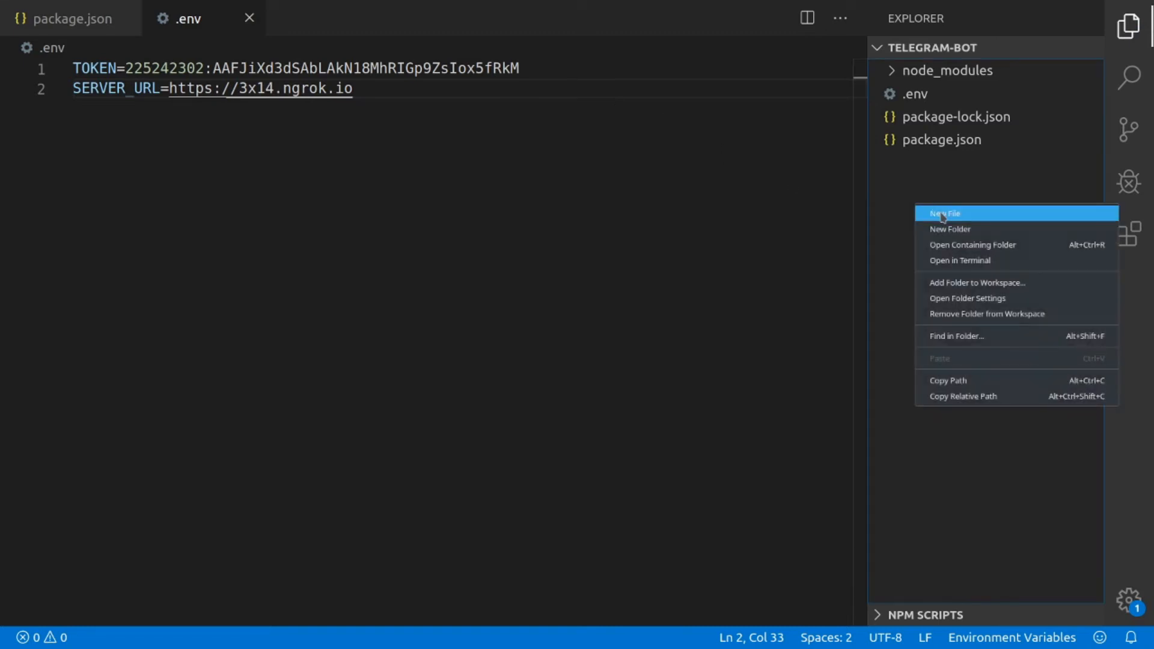
{"action": "left_click", "coordinate": [945, 214]}
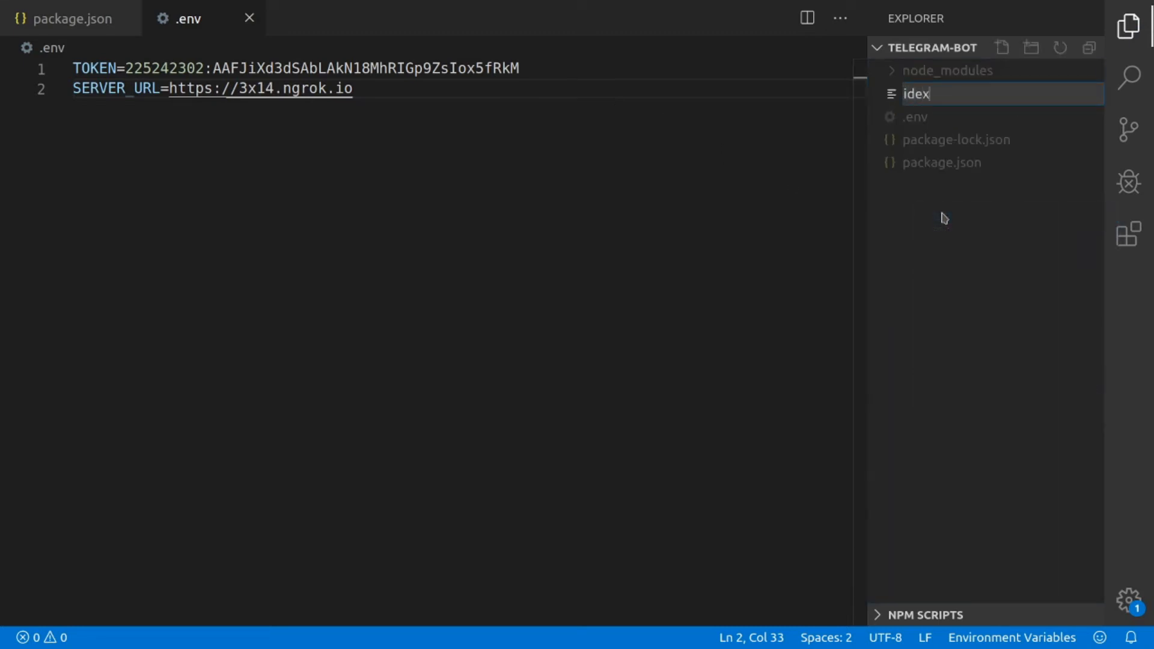
{"action": "key", "text": "Return"}
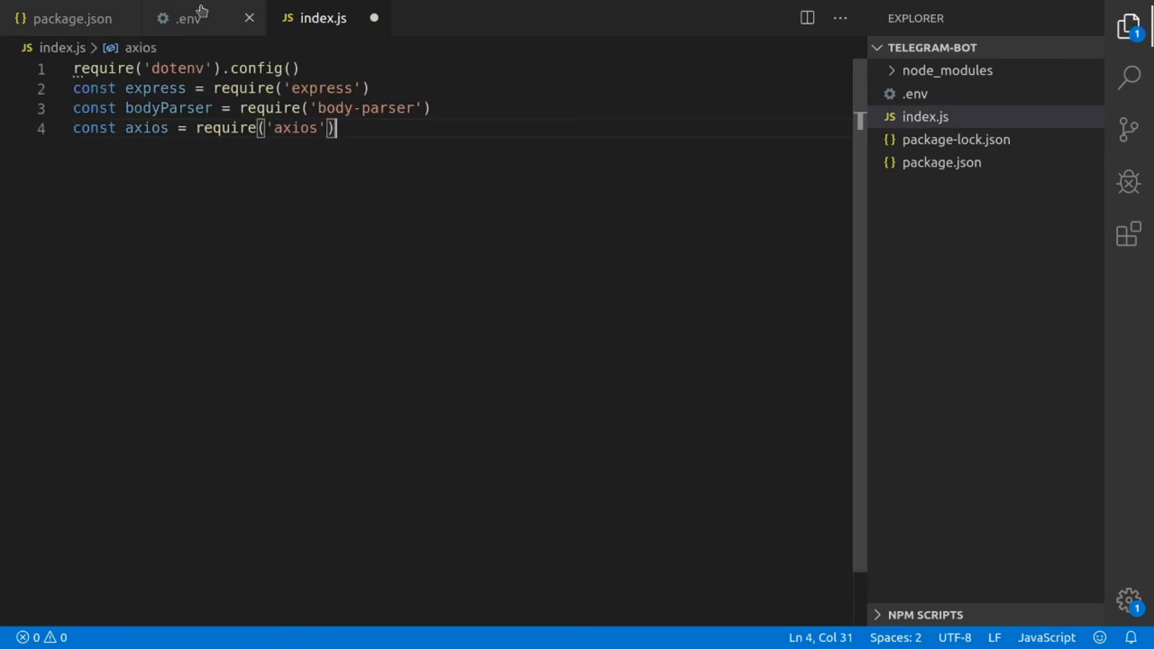
{"action": "key", "text": "Enter"}
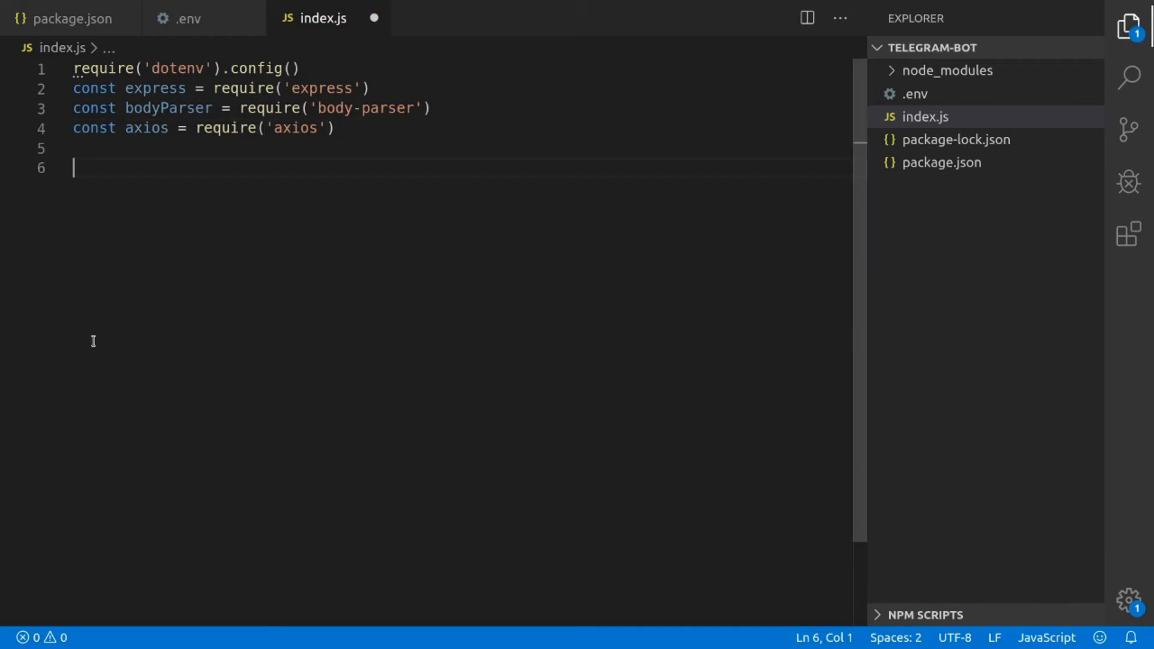
{"action": "mouse_move", "coordinate": [121, 281]}
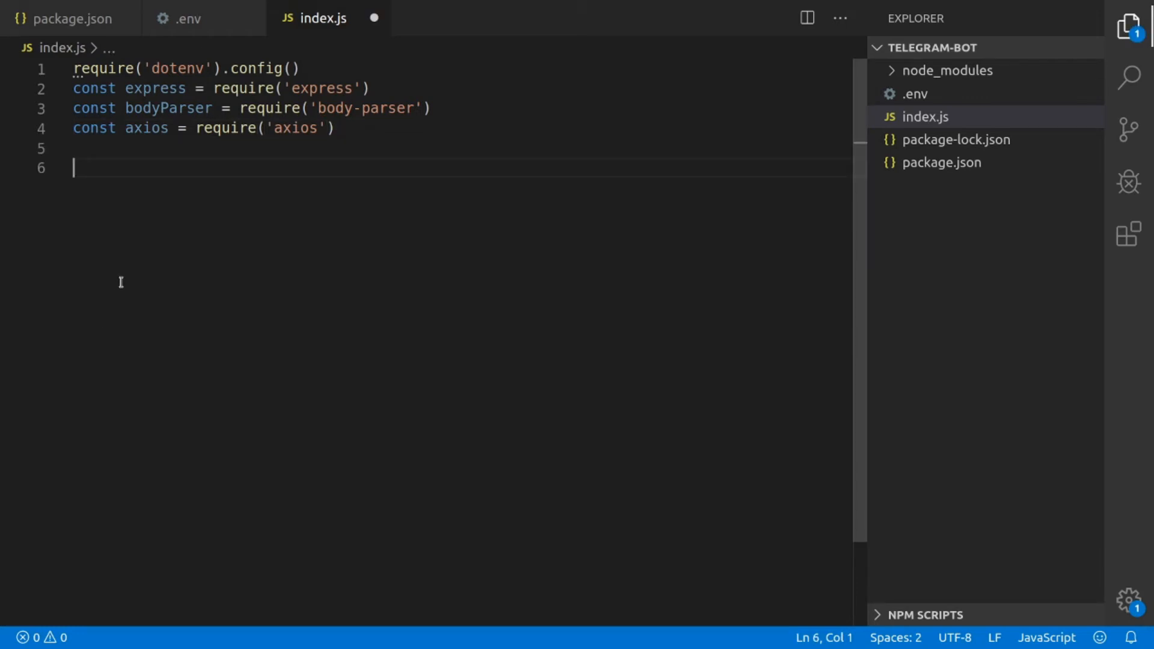
- Define TOKEN and SERVER_URL from process.env, URI as /webhook/${TOKEN} and WEBHOOK_URL as SERVER_URL+URI
{"action": "type", "text": "const {TOKEN, SERVER_URL} = process.env"}
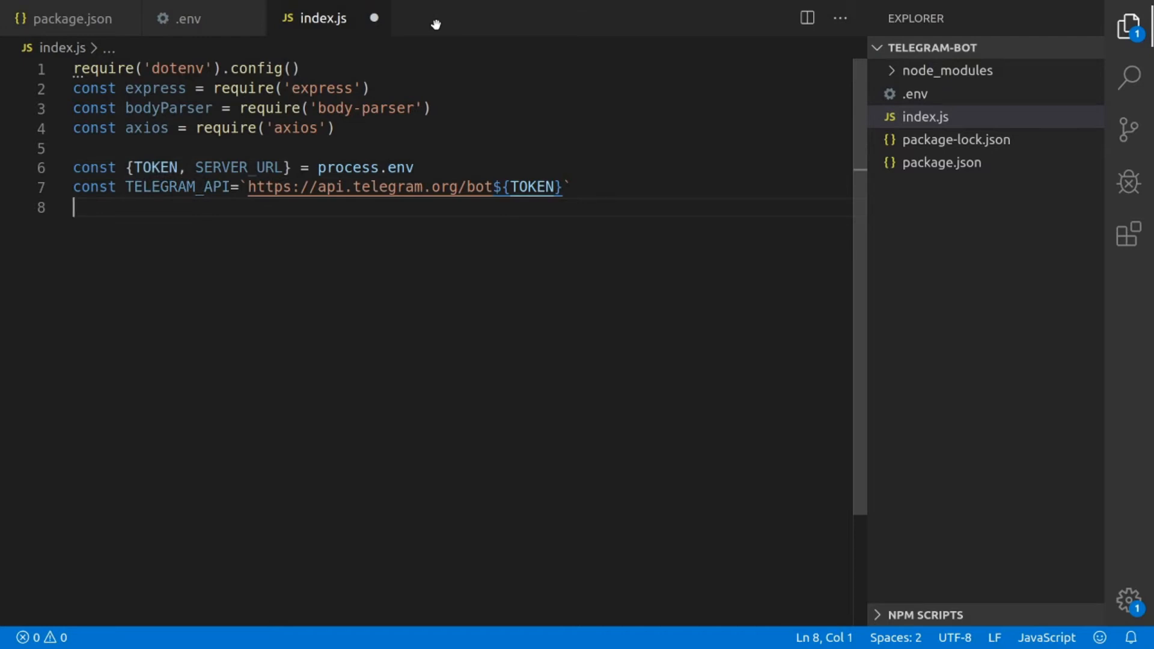
{"action": "type", "text": "const URI = `/webhook/${TOKEN}`"}
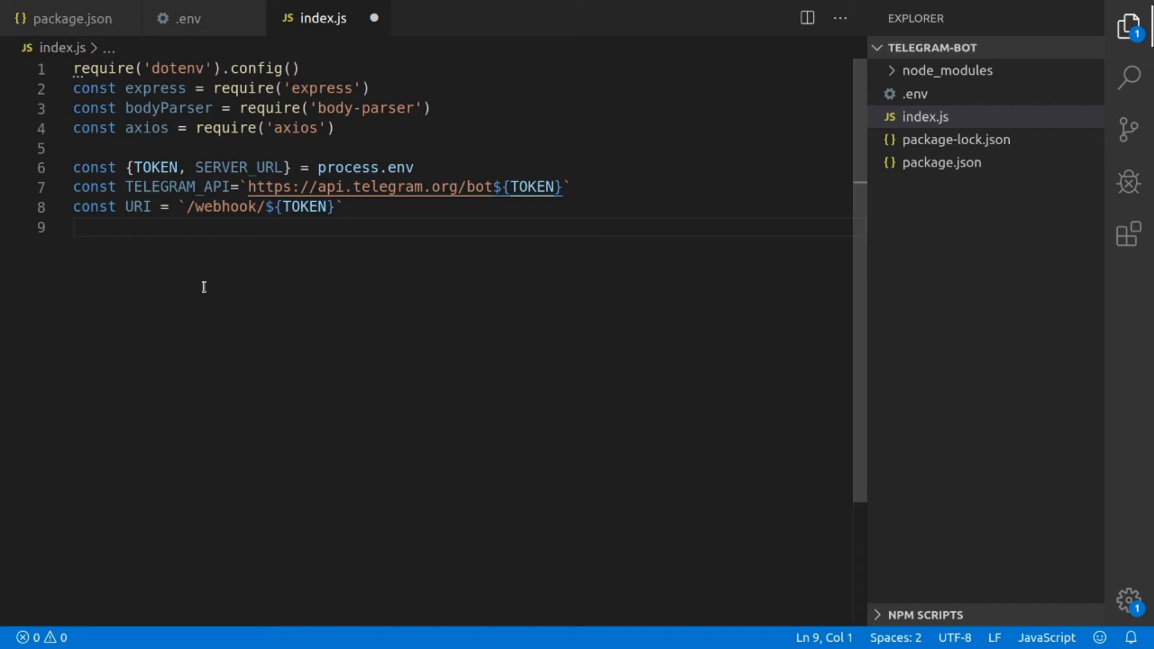
{"action": "type", "text": "const WEBHOOK_URL = SERVER_URL+URI"}
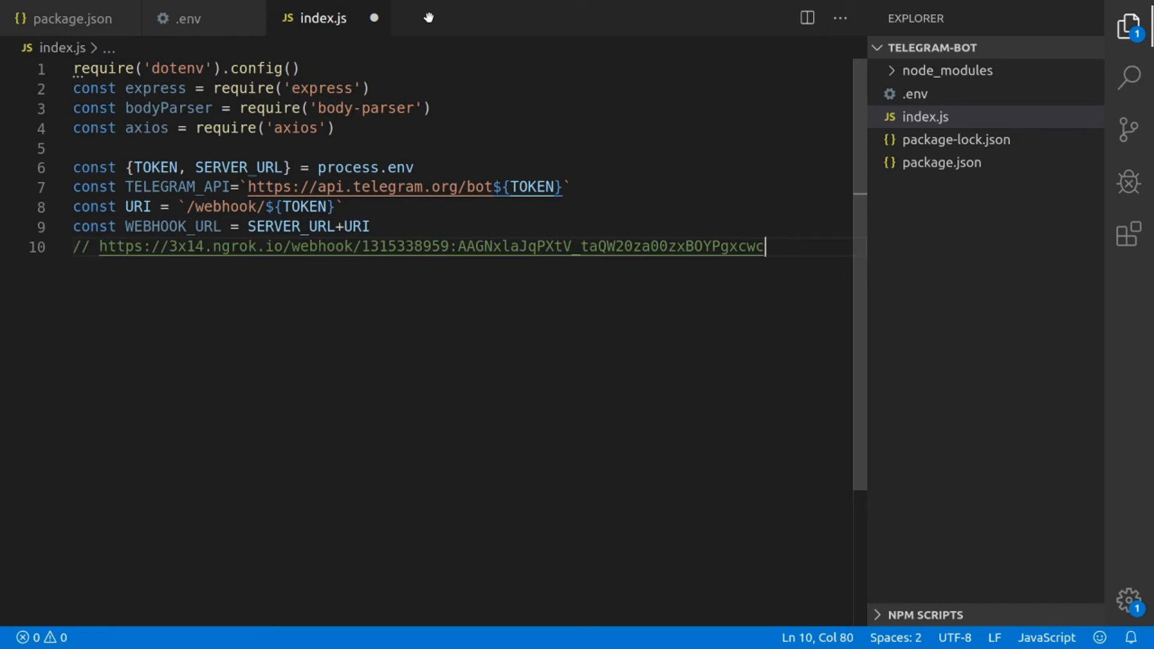
{"action": "mouse_move", "coordinate": [286, 247]}
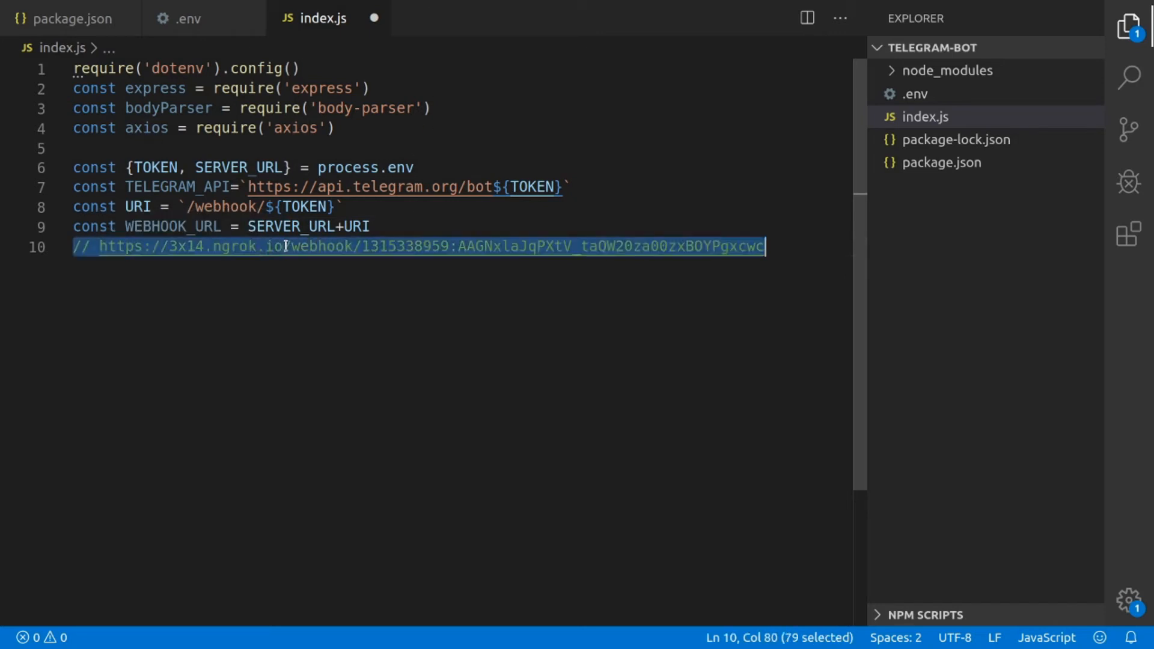
- Remove the sample comment and add the Express app with app.listen on PORT or 5000
{"action": "key", "text": "Delete"}
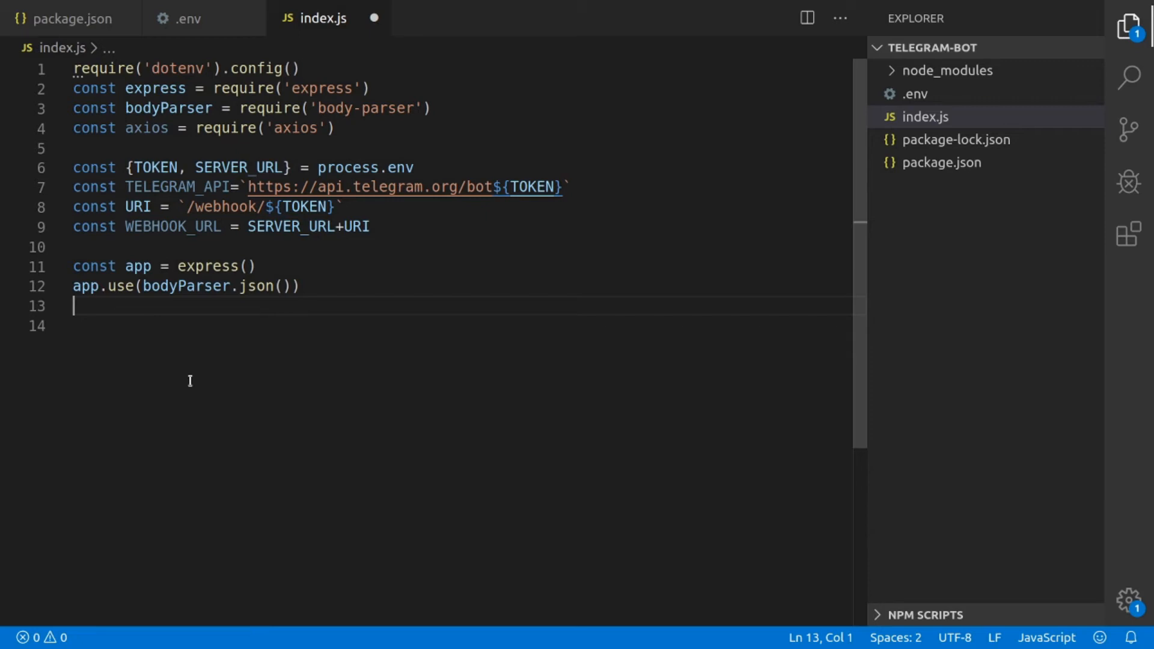
{"action": "type", "text": "app.listen(process.env.PORT || 5000, async () => {"}
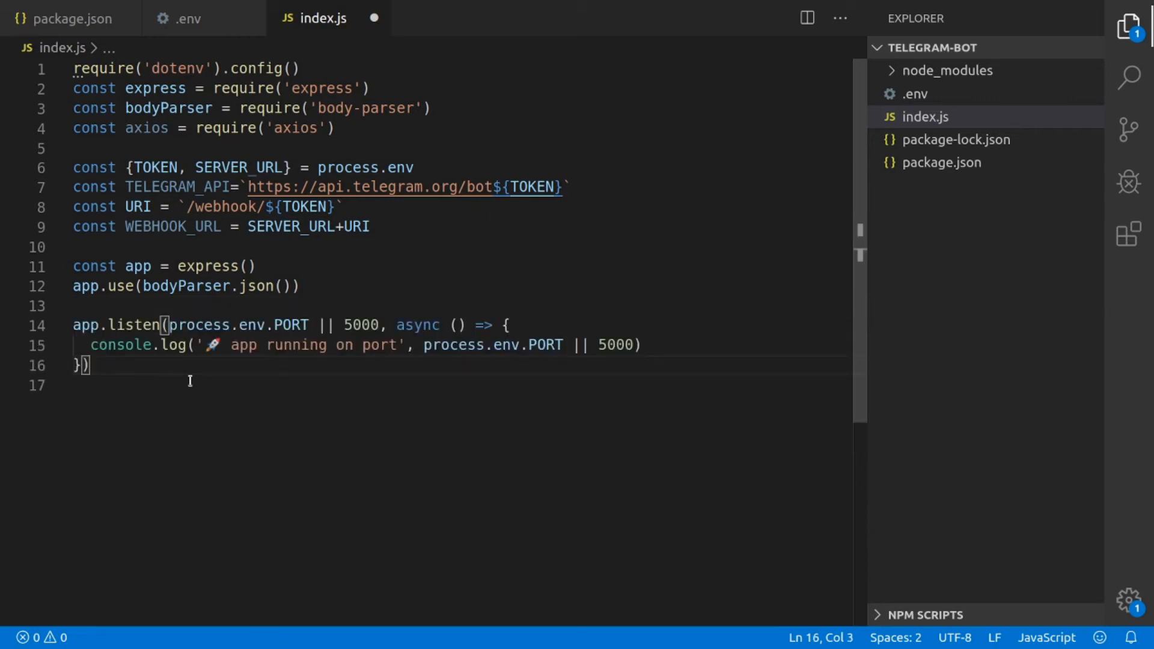
- Write an async init() calling setWebhook with WEBHOOK_URL and await init() inside app.listen
{"action": "left_click", "coordinate": [298, 287]}
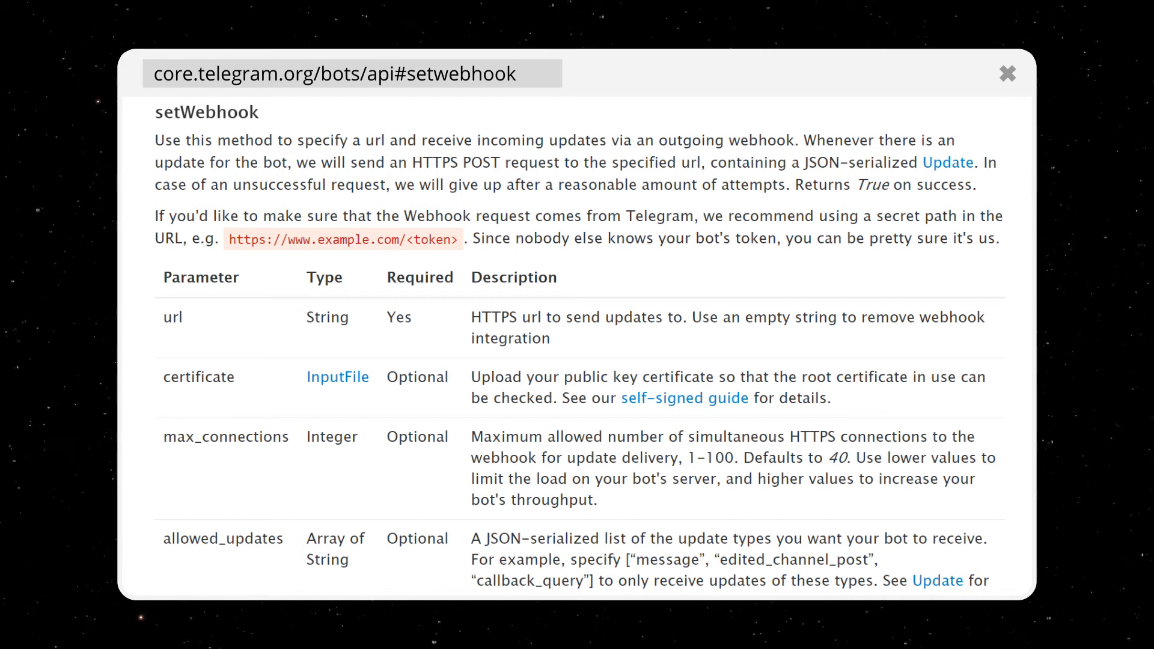
{"action": "left_click", "coordinate": [1008, 74]}
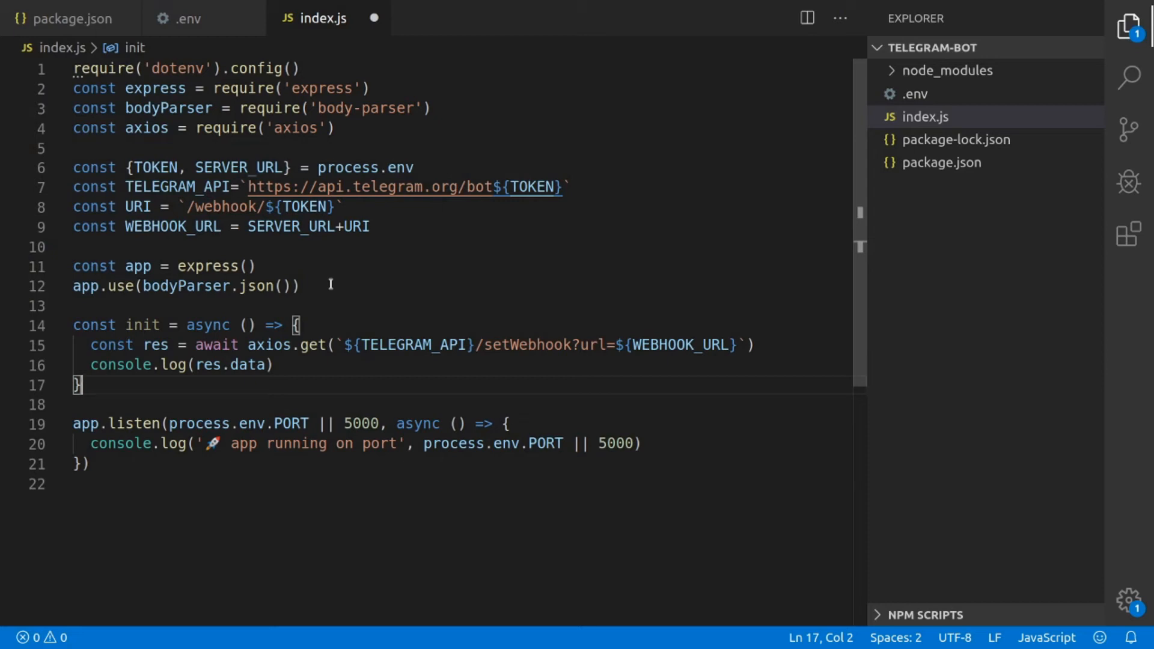
{"action": "mouse_move", "coordinate": [658, 451]}
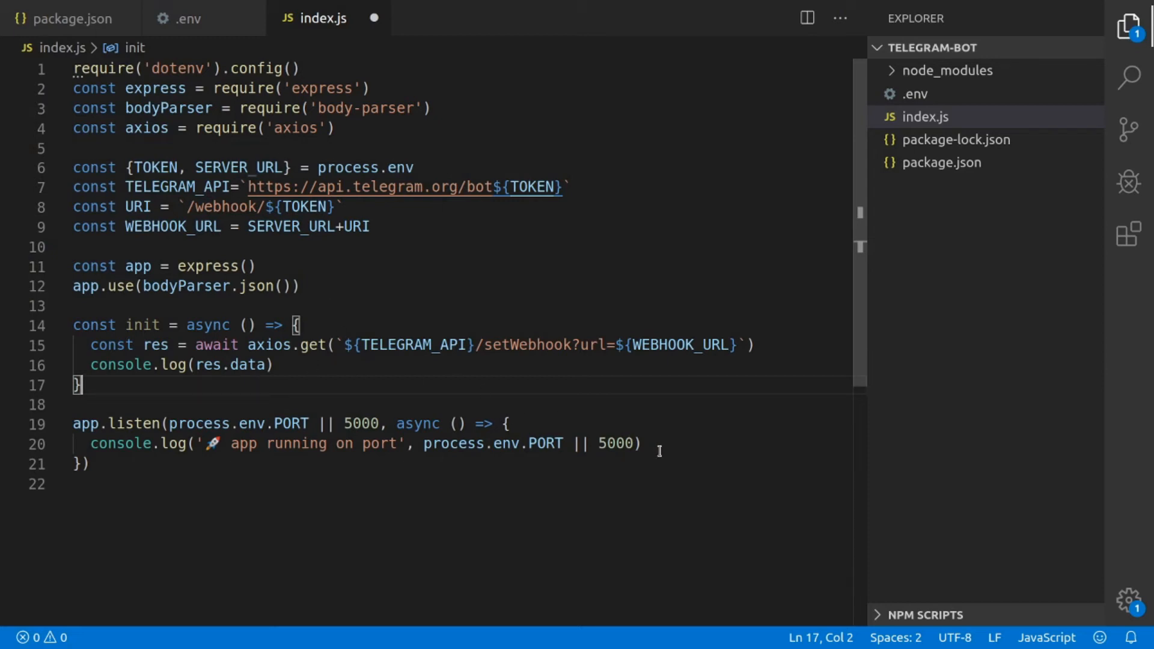
{"action": "type", "text": "await i"}
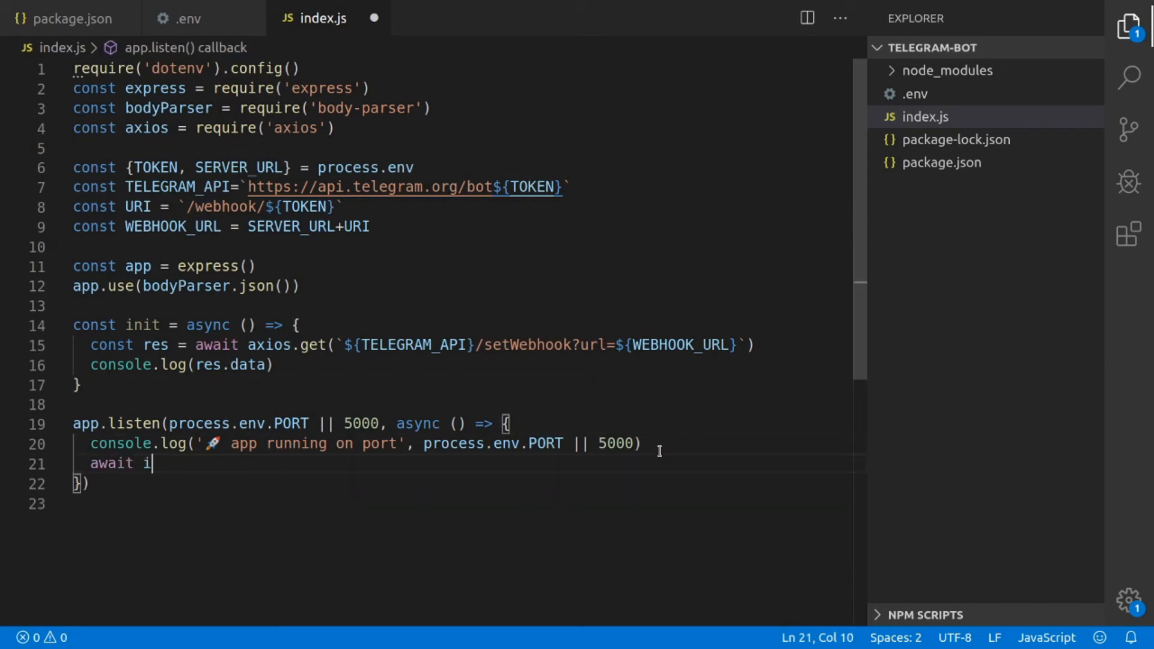
{"action": "type", "text": "nit()"}
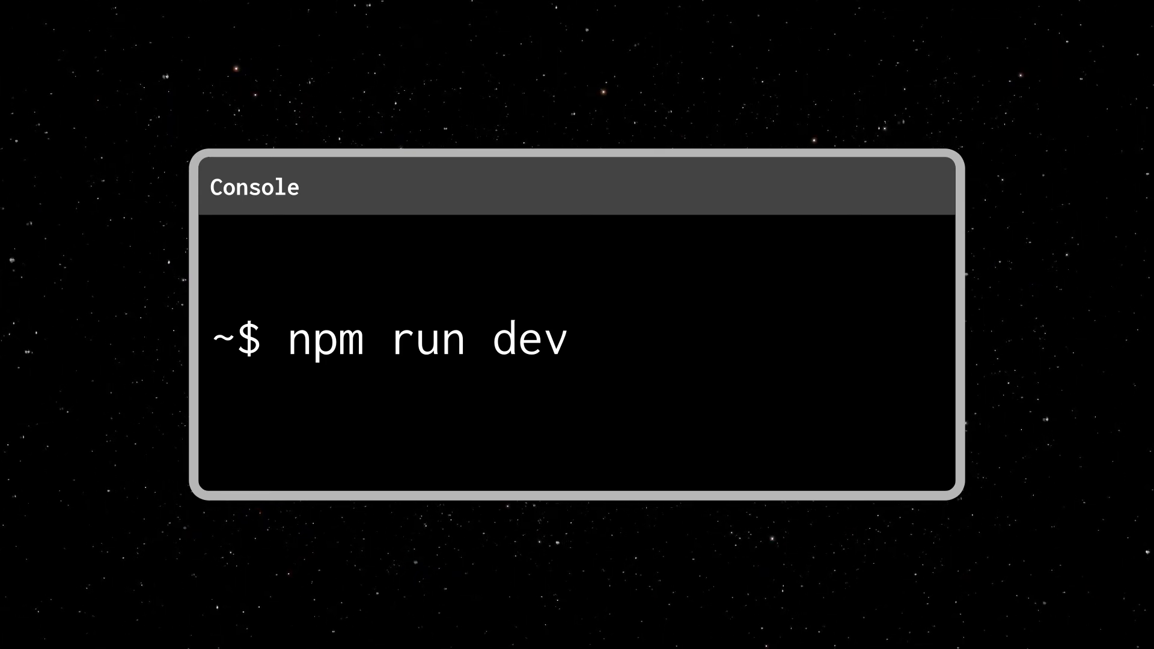
- Run npm run dev to start the bot server with nodemon
{"action": "key", "text": "Return"}
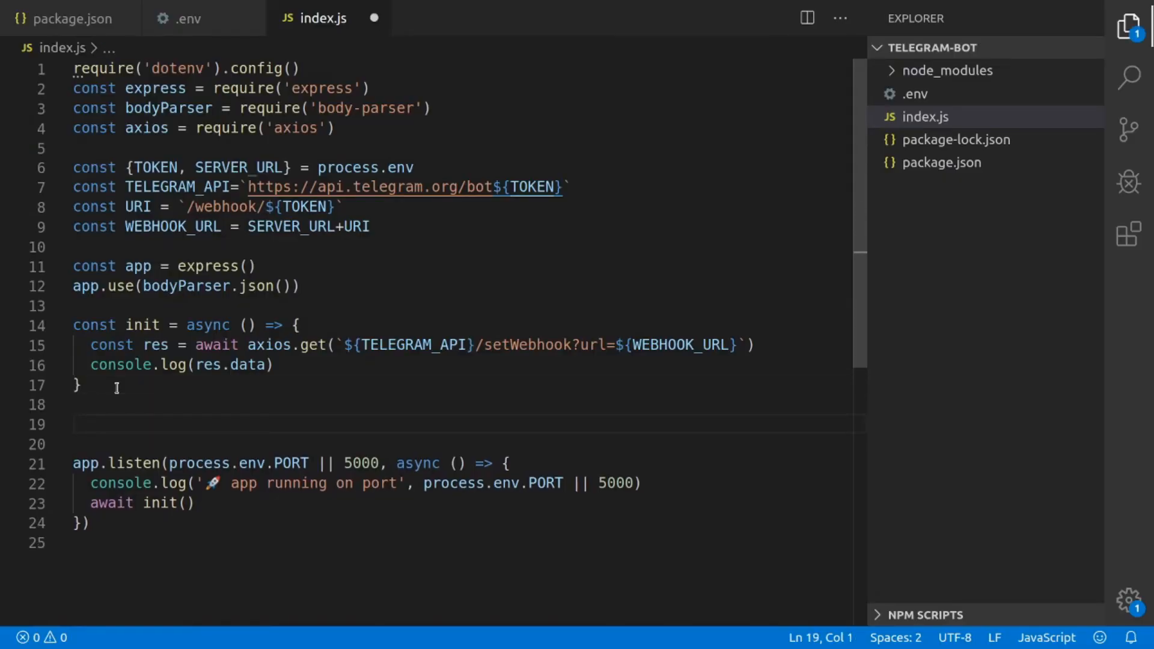
- Write app.post(URI, ...) that console.logs req.body and returns res.send()
{"action": "type", "text": "app.post(URI, async (req, res) => {"}
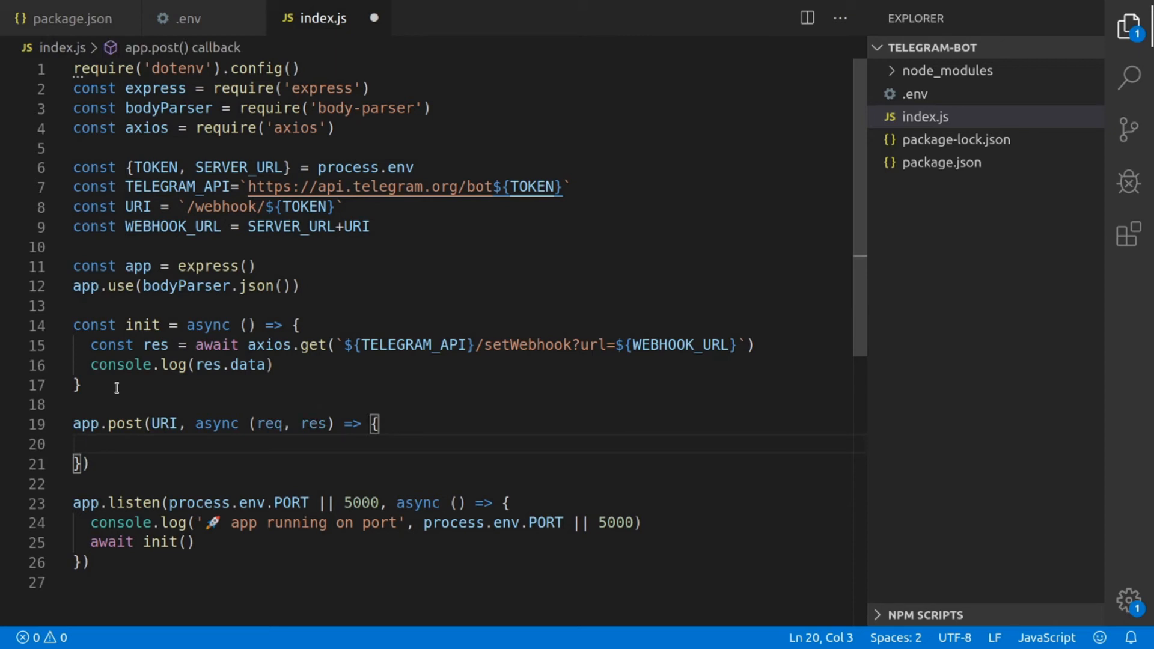
{"action": "type", "text": "console.log"}
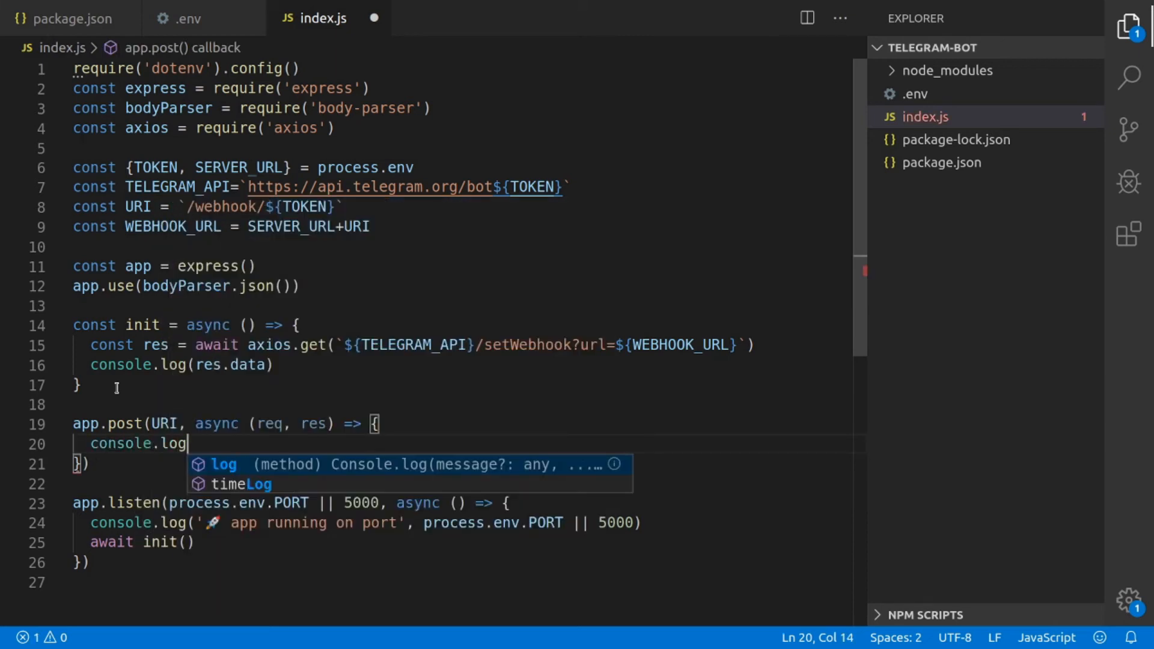
{"action": "type", "text": "(req.bo"}
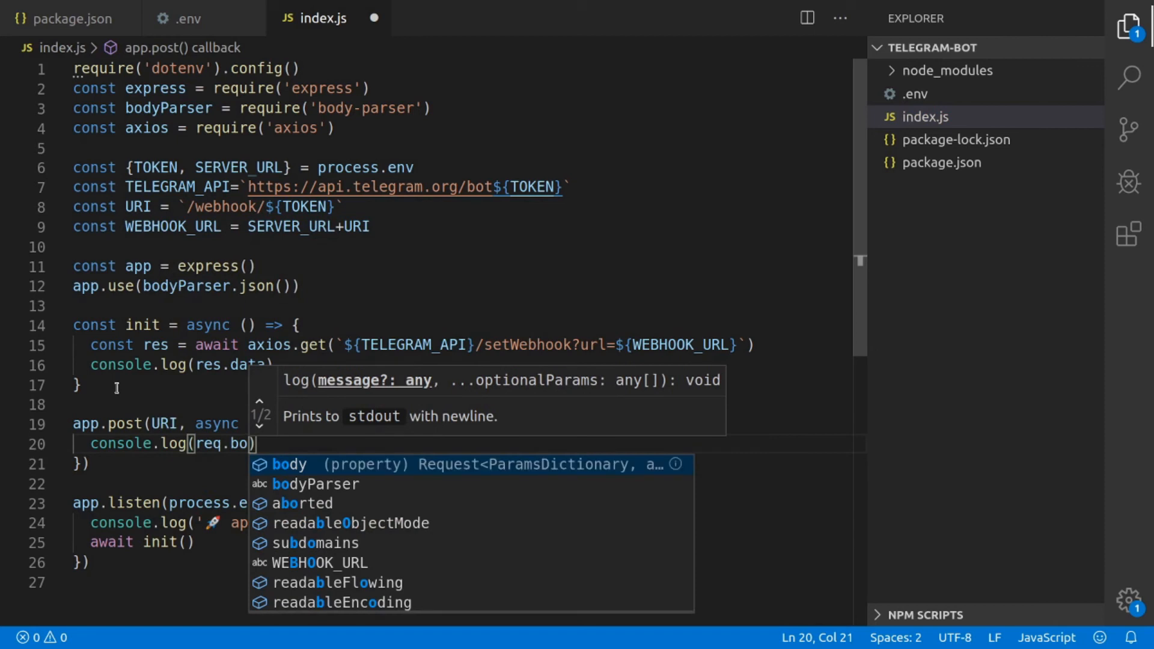
{"action": "key", "text": "Enter"}
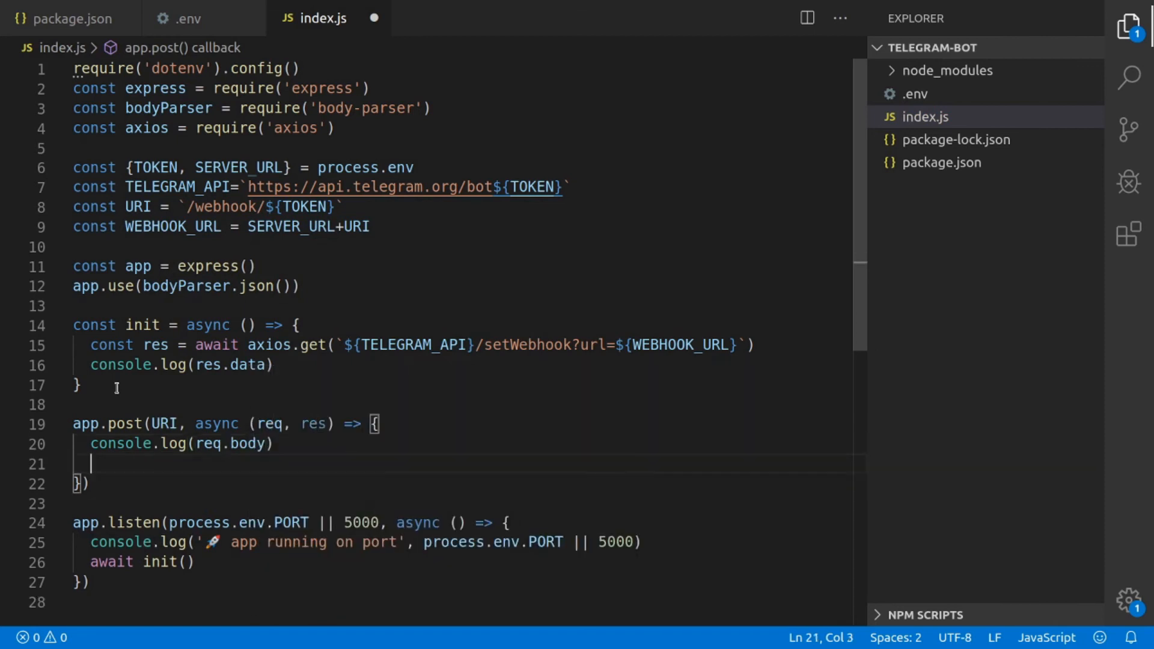
{"action": "type", "text": "return re"}
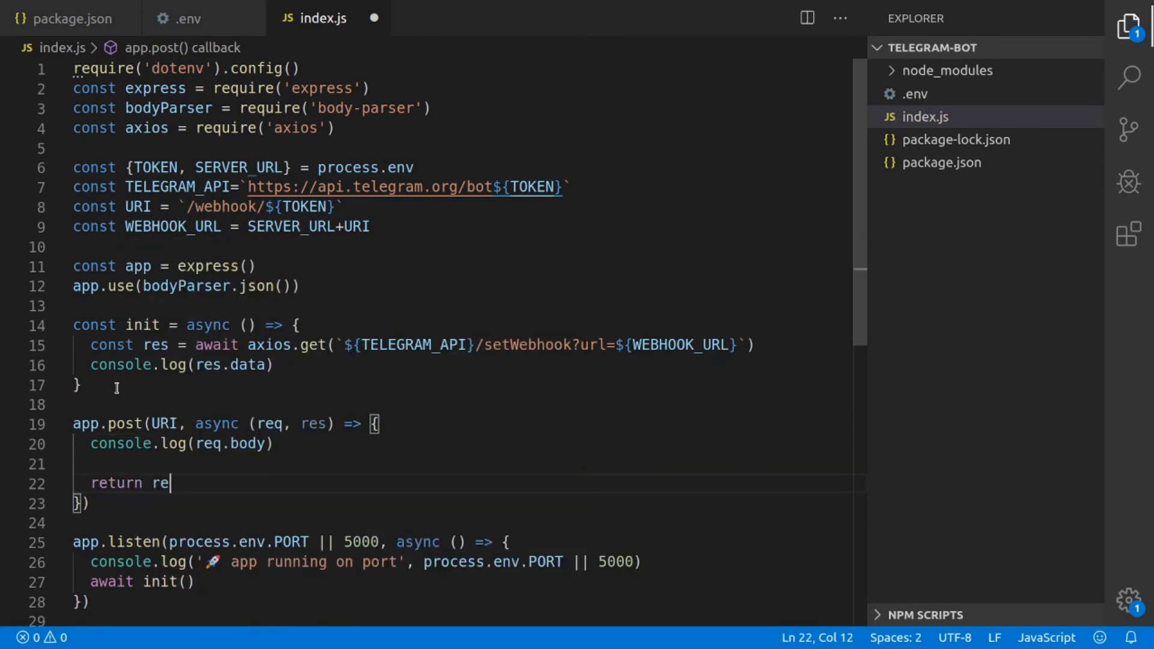
{"action": "type", "text": "s.send()"}
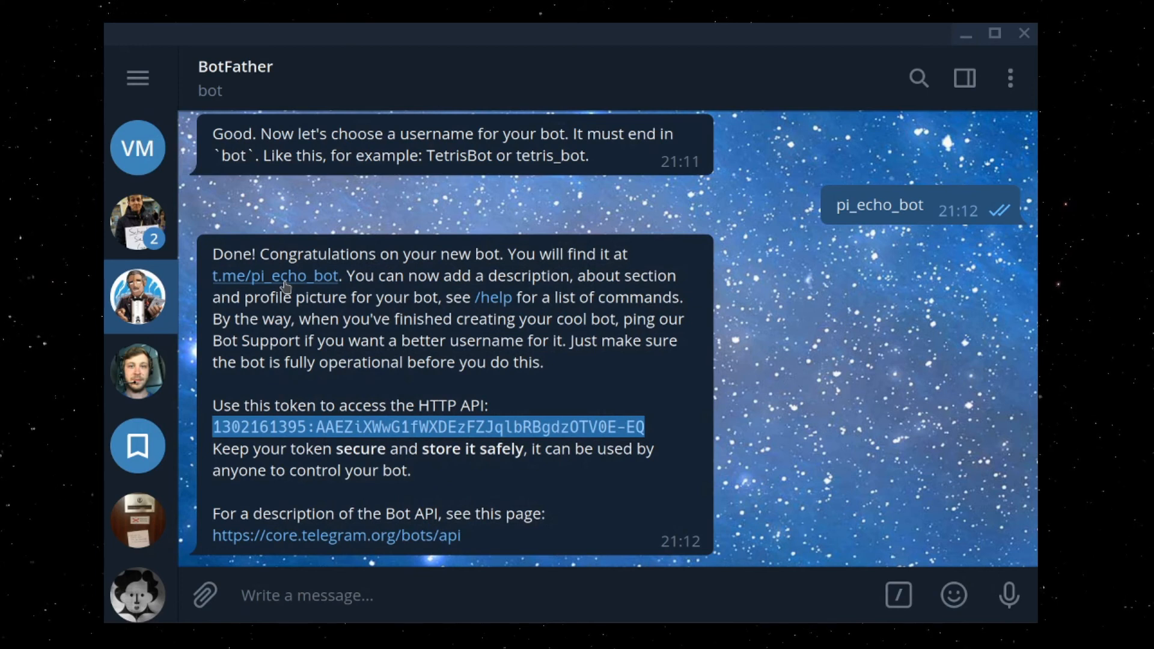
- Start a conversation with Echo Bot from the BotFather link and begin a Hello message
{"action": "left_click", "coordinate": [275, 275]}
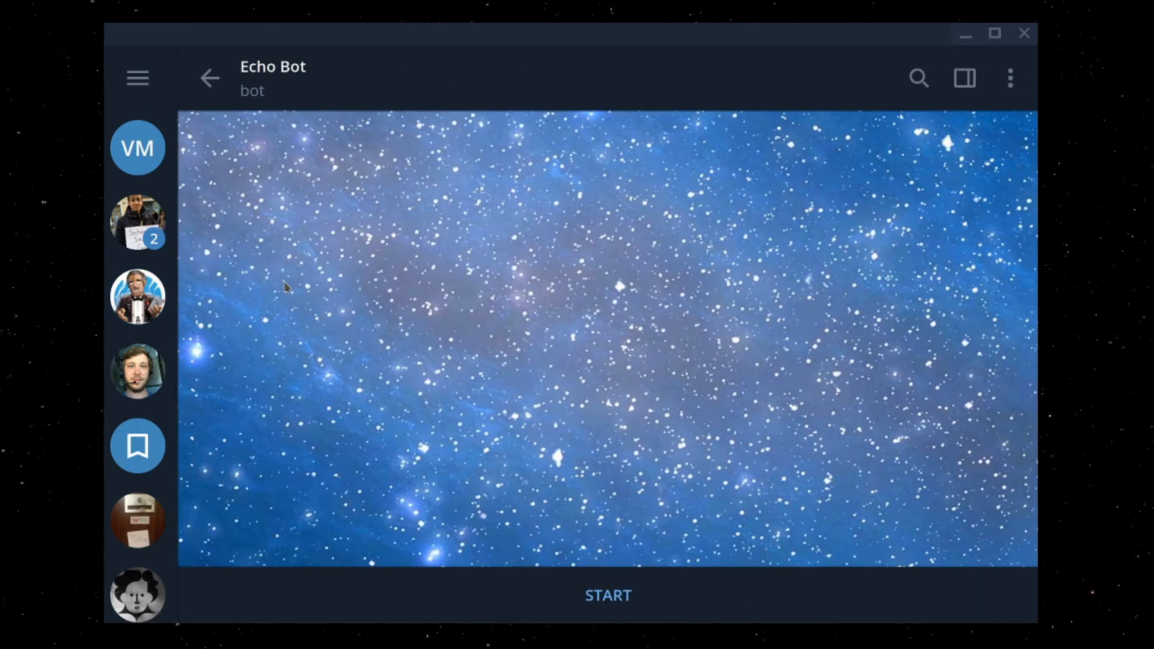
{"action": "left_click", "coordinate": [608, 595]}
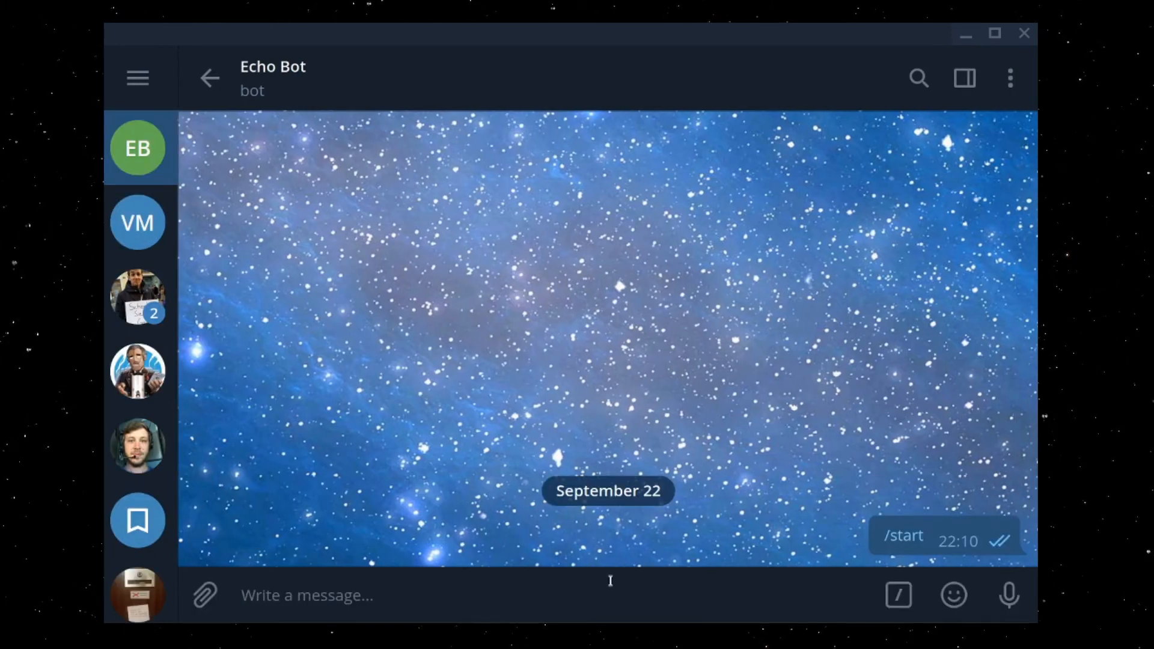
{"action": "type", "text": "Hel"}
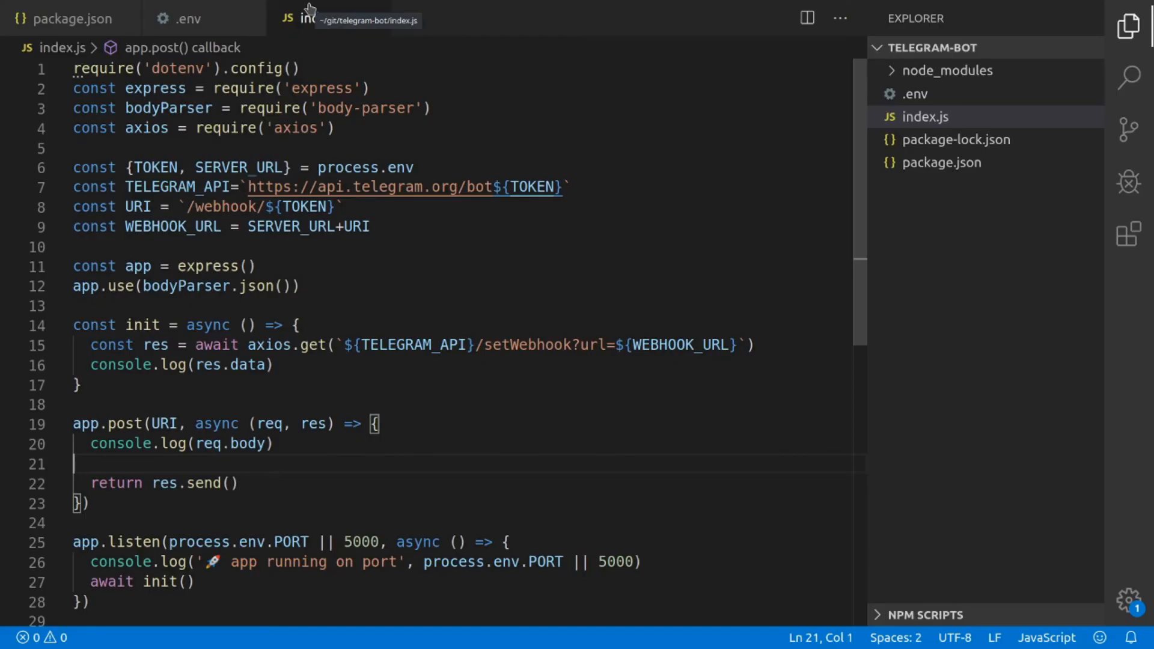
- Read chatId from req.body.message.chat.id and await axios.post sending chat_id and text back
{"action": "key", "text": "Enter"}
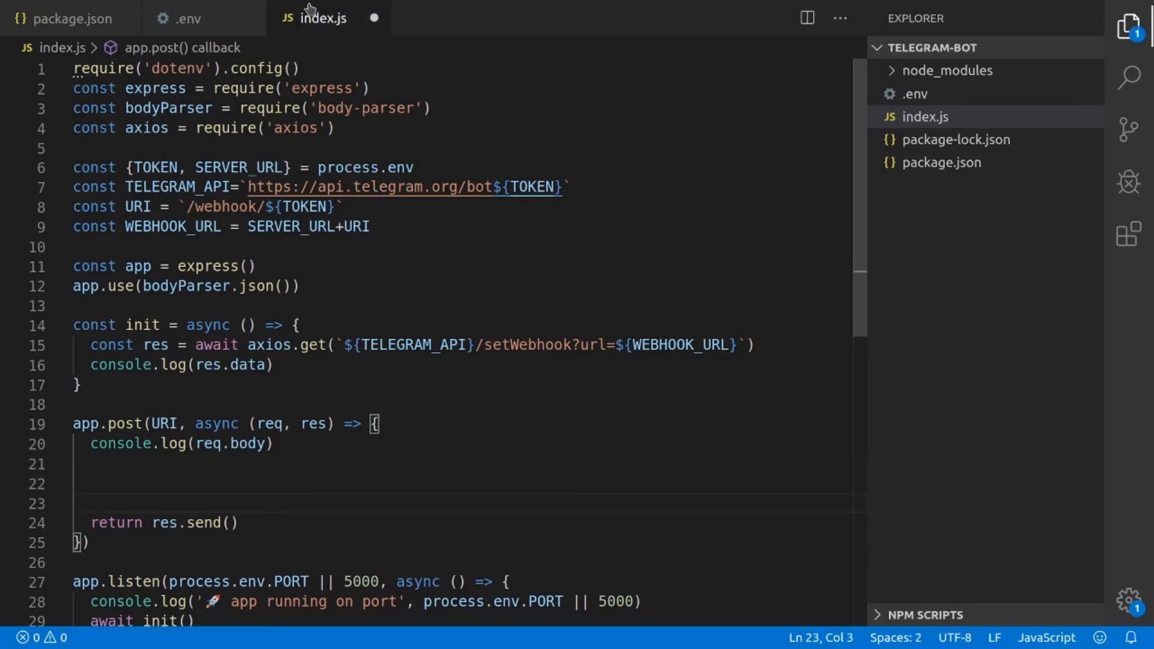
{"action": "type", "text": "const chatId = req.body.message.chat.id"}
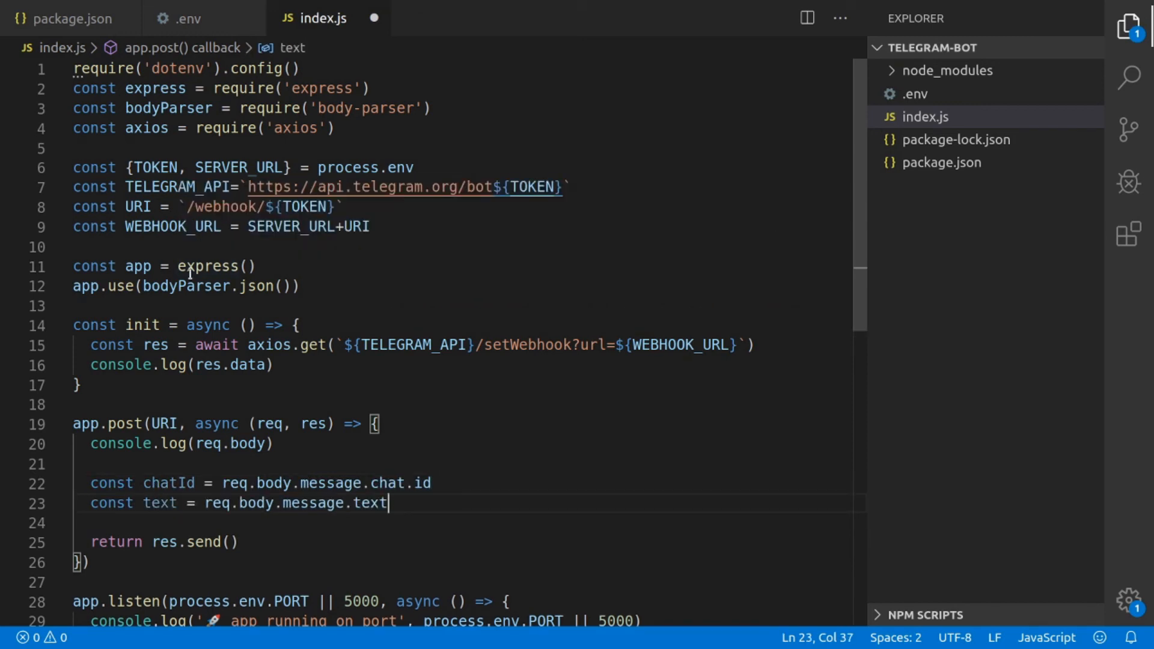
{"action": "type", "text": "await axios.post("}
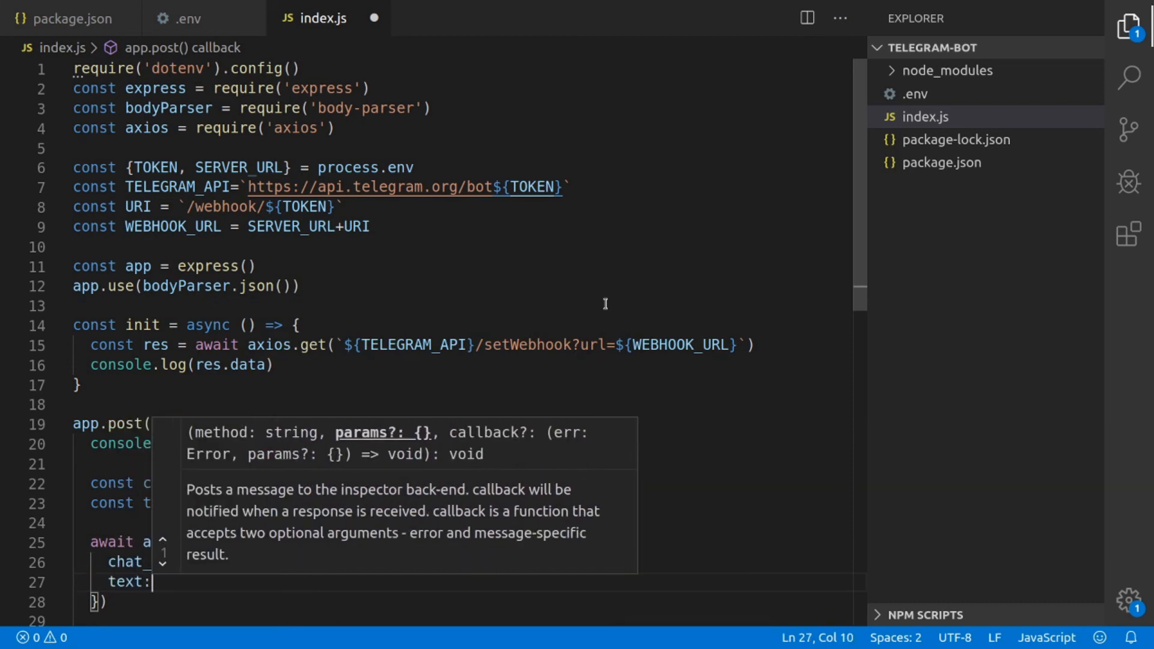
{"action": "type", "text": "text"}
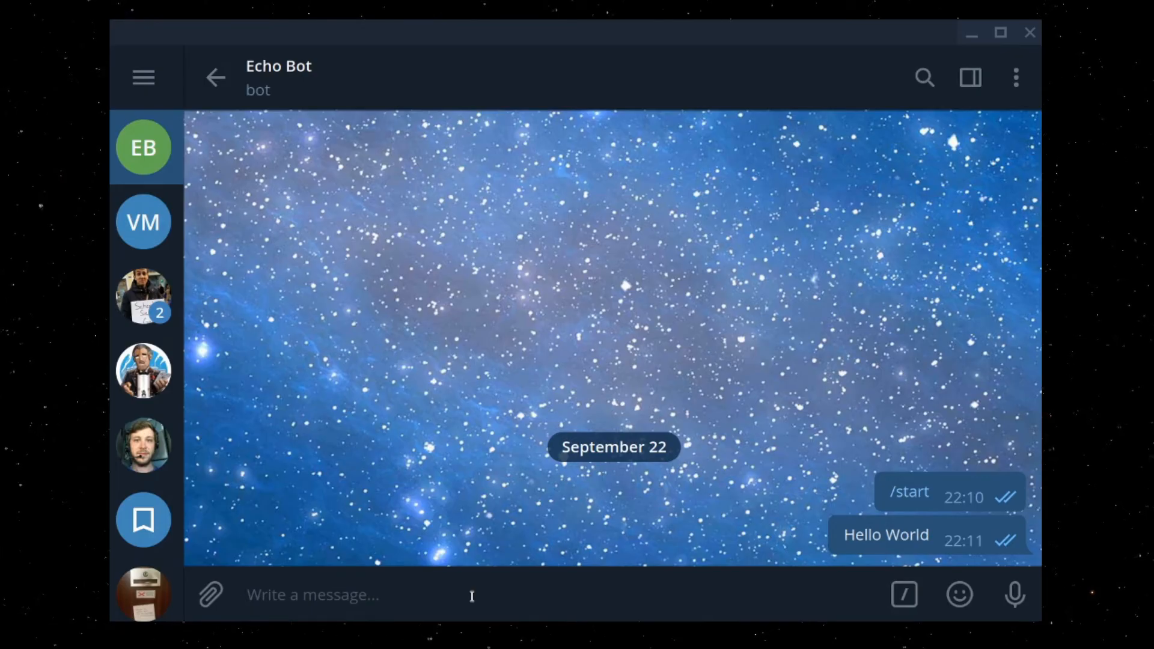
- Send a wave sticker and an 'echo this' message to Echo Bot and get it echoed back
{"action": "type", "text": ":wav"}
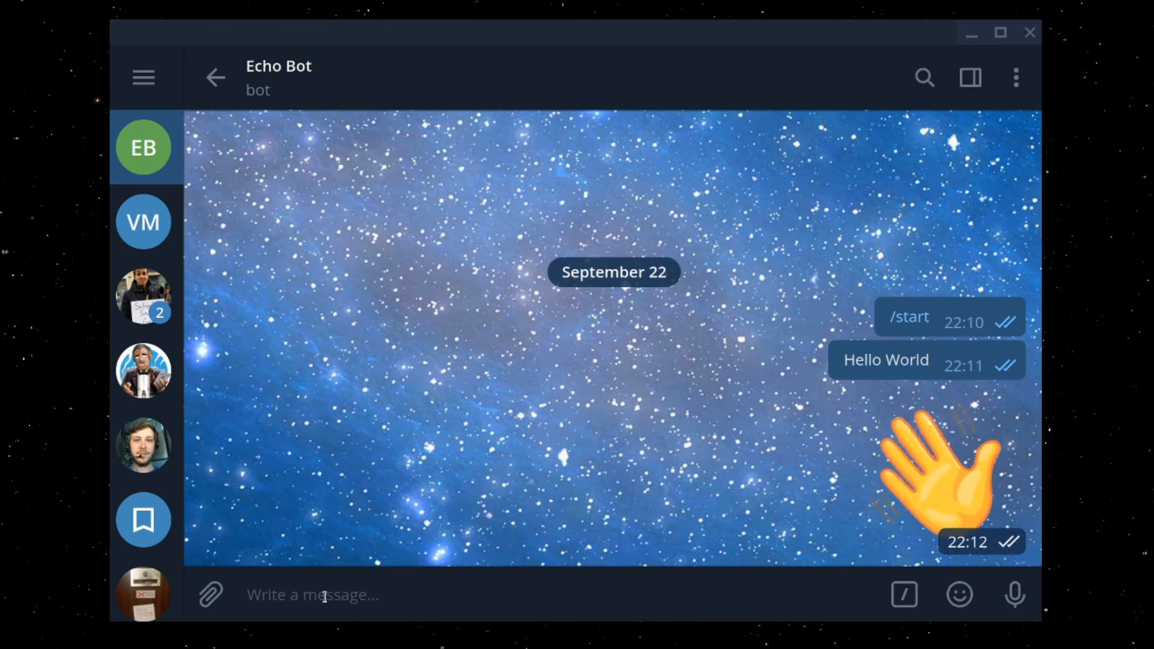
{"action": "type", "text": "echo"}
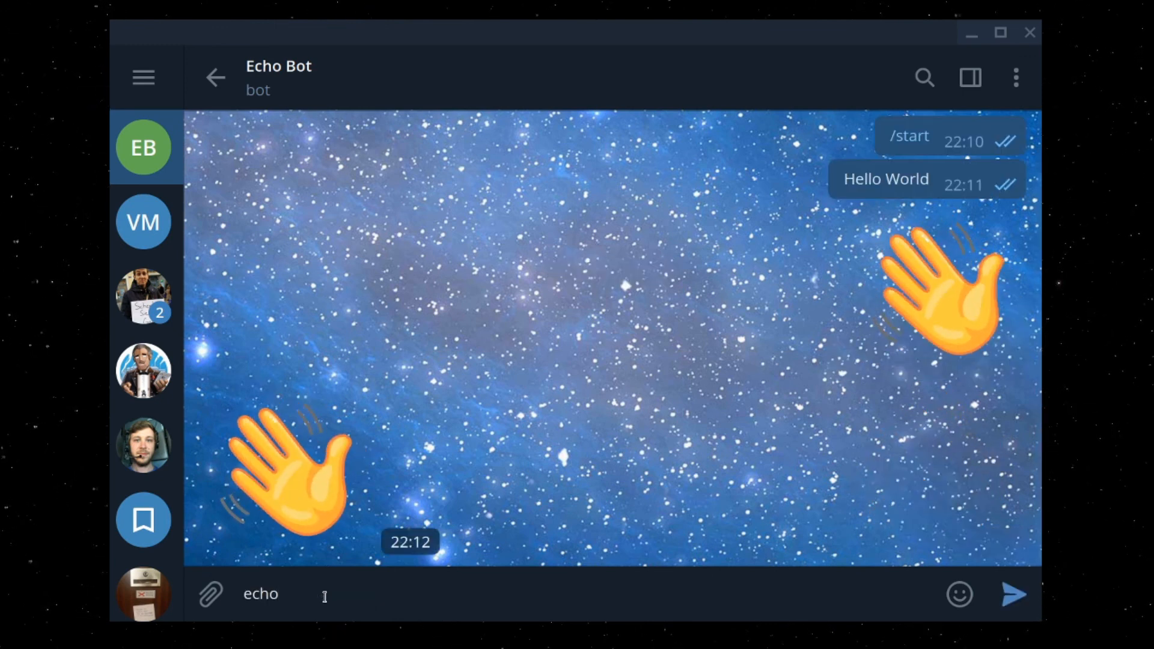
{"action": "left_click", "coordinate": [1014, 594]}
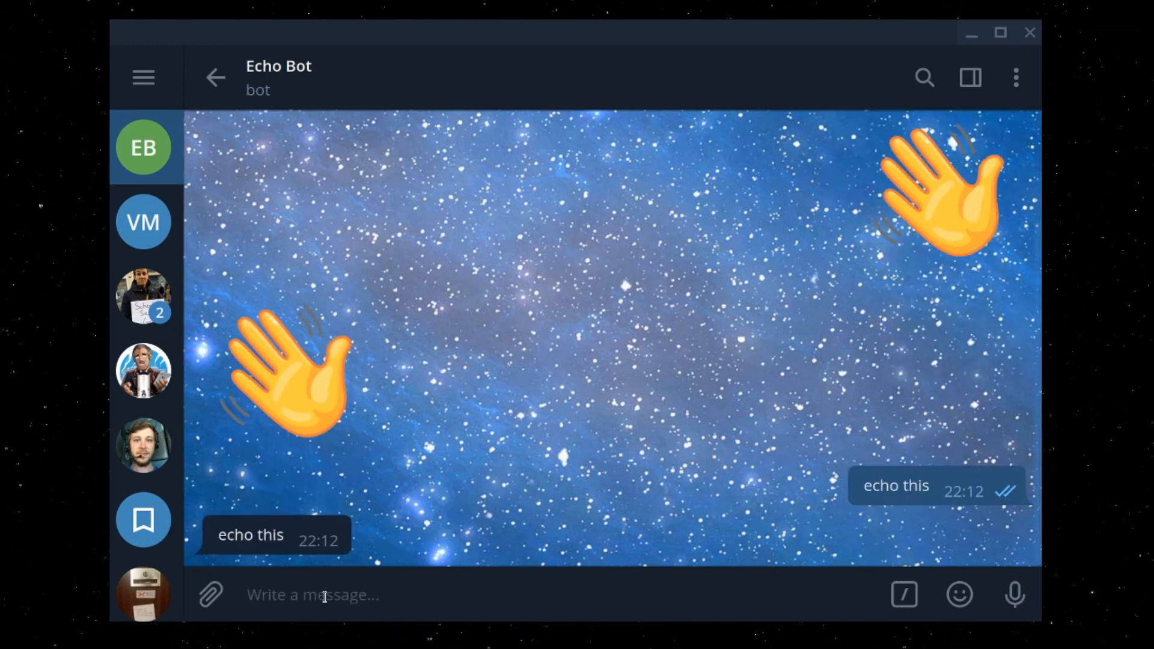